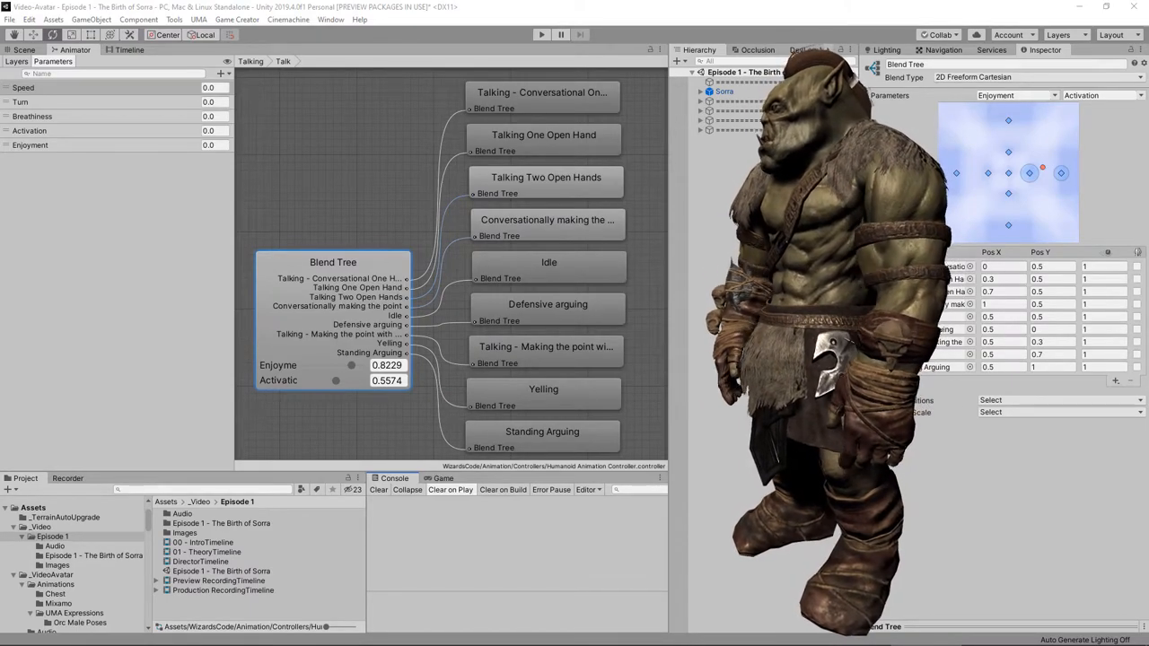
Add an Interest EmotionMetric (0, 1f, 0.2f) at the end of Awake and save the script.
click(542, 34)
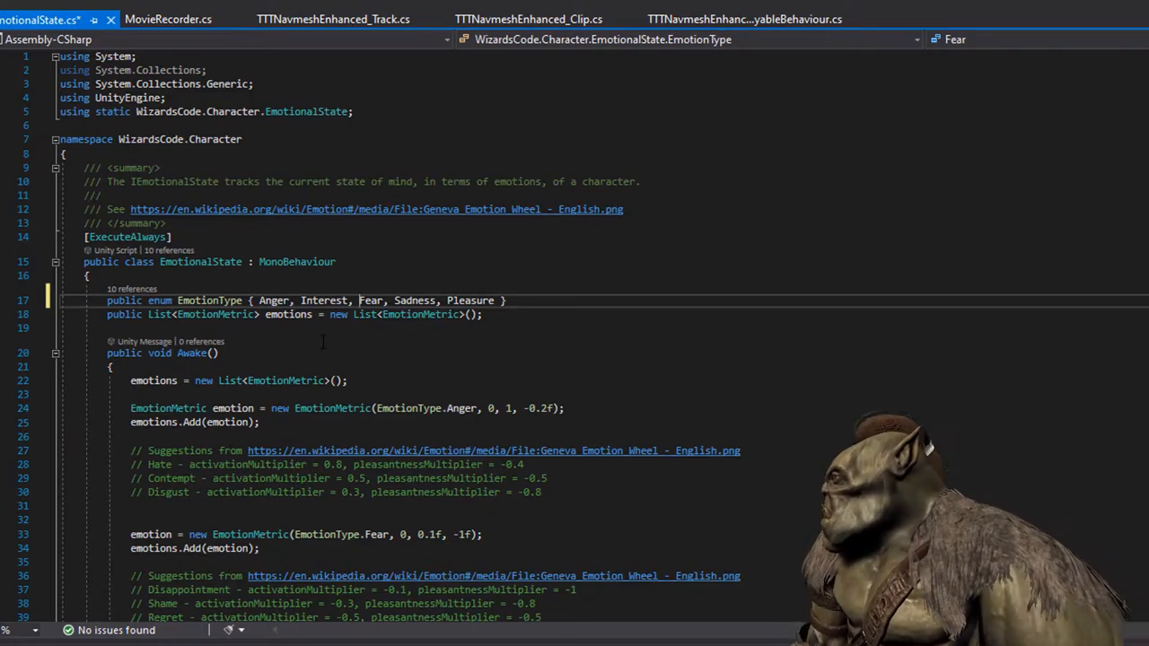
double_click(370, 301)
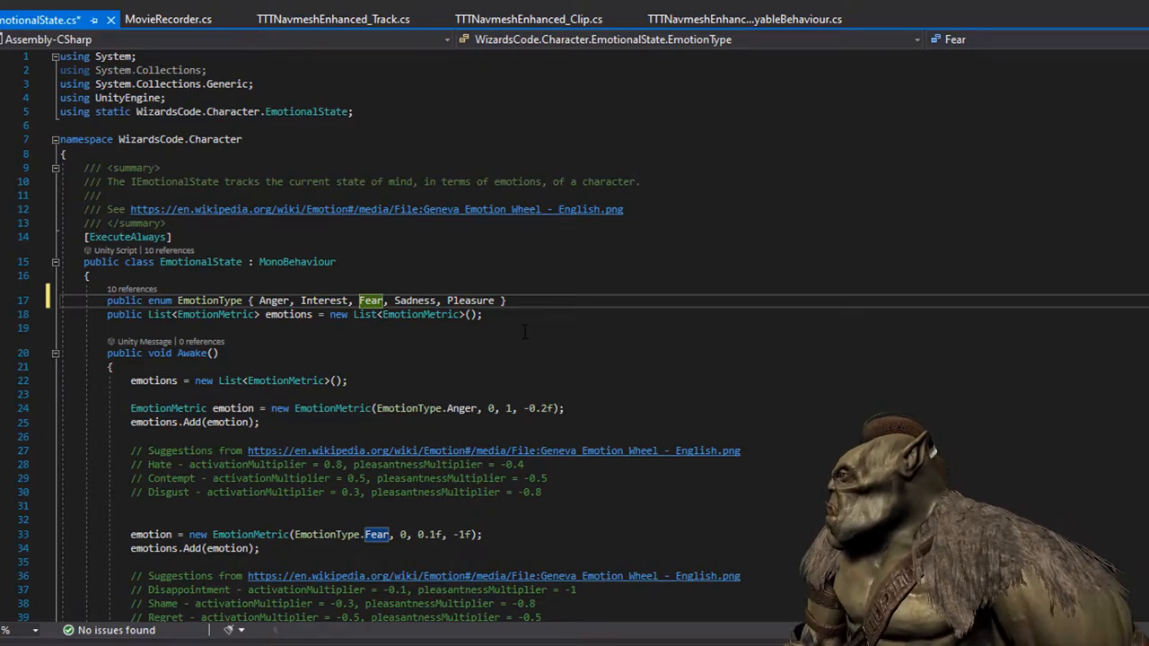
scroll(down, 3)
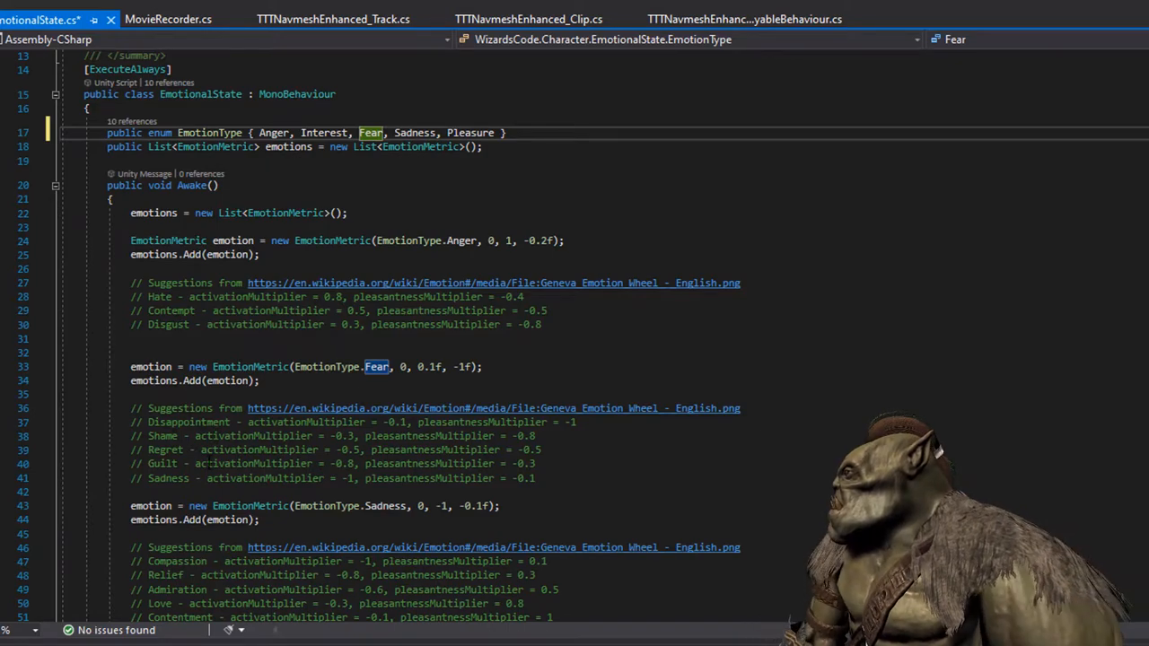
scroll(down, 3)
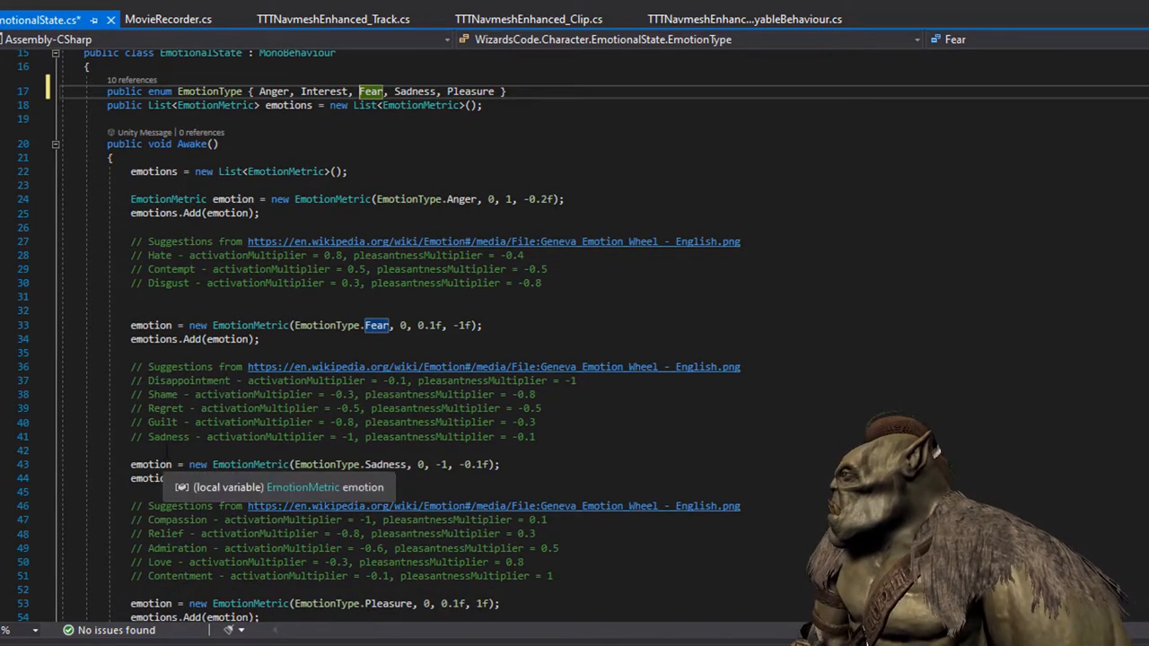
scroll(down, 3)
text(emotion = new EmotionMetric(EmotionType.Pleasure, 0, 1f, 1f);)
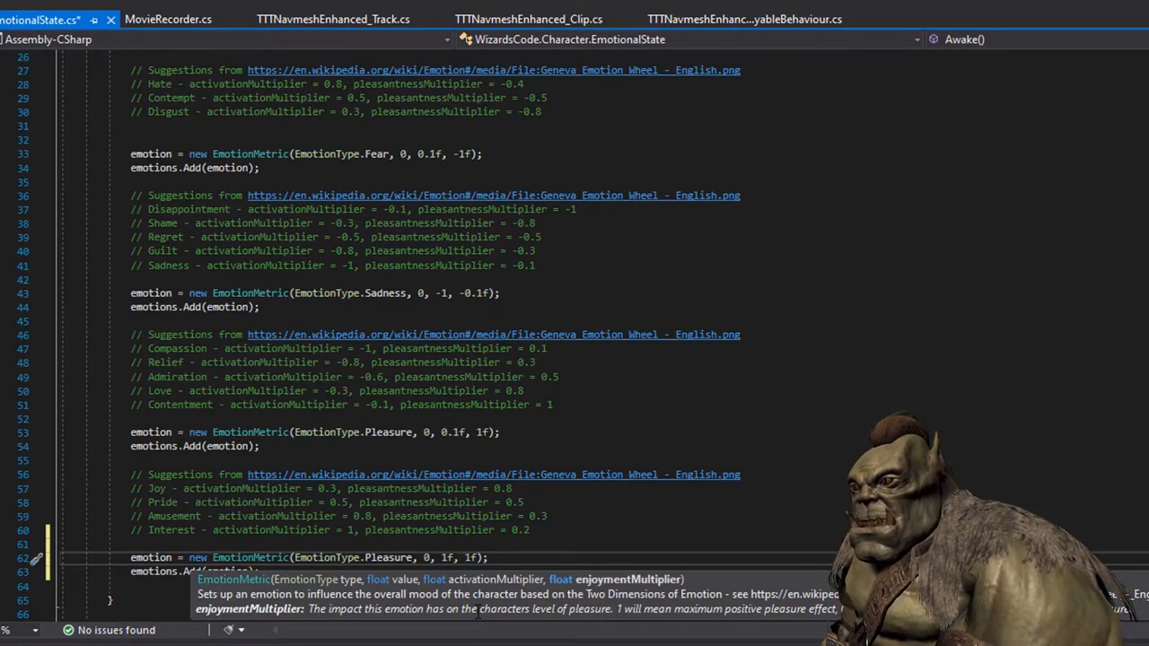
text(0.2)
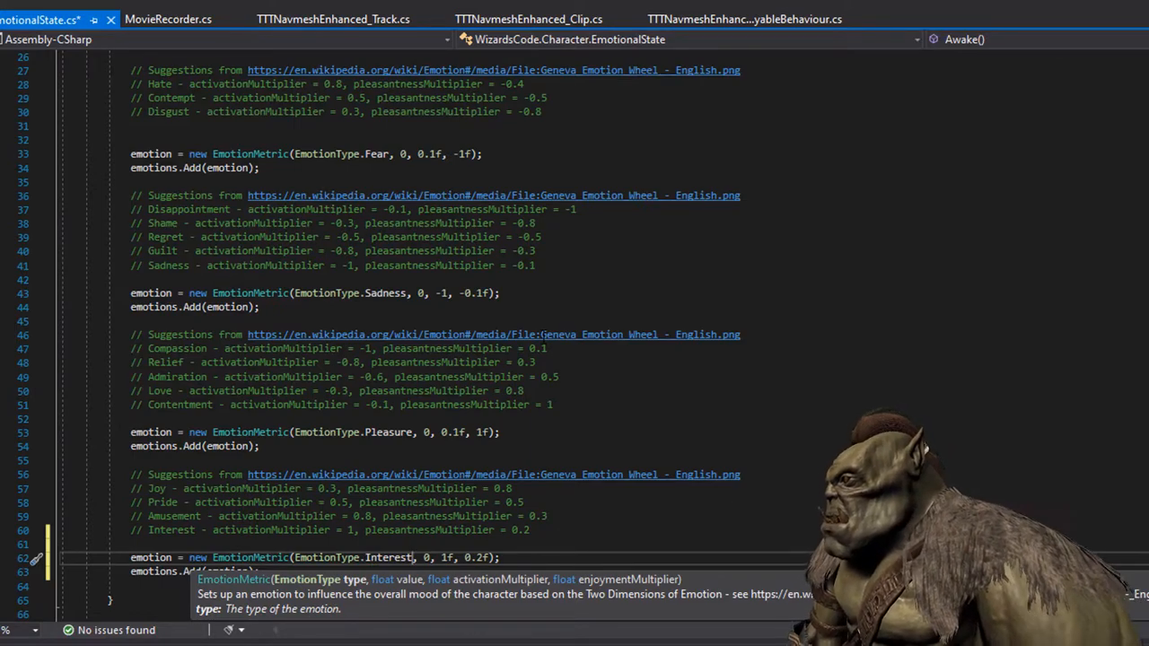
key(alt+tab)
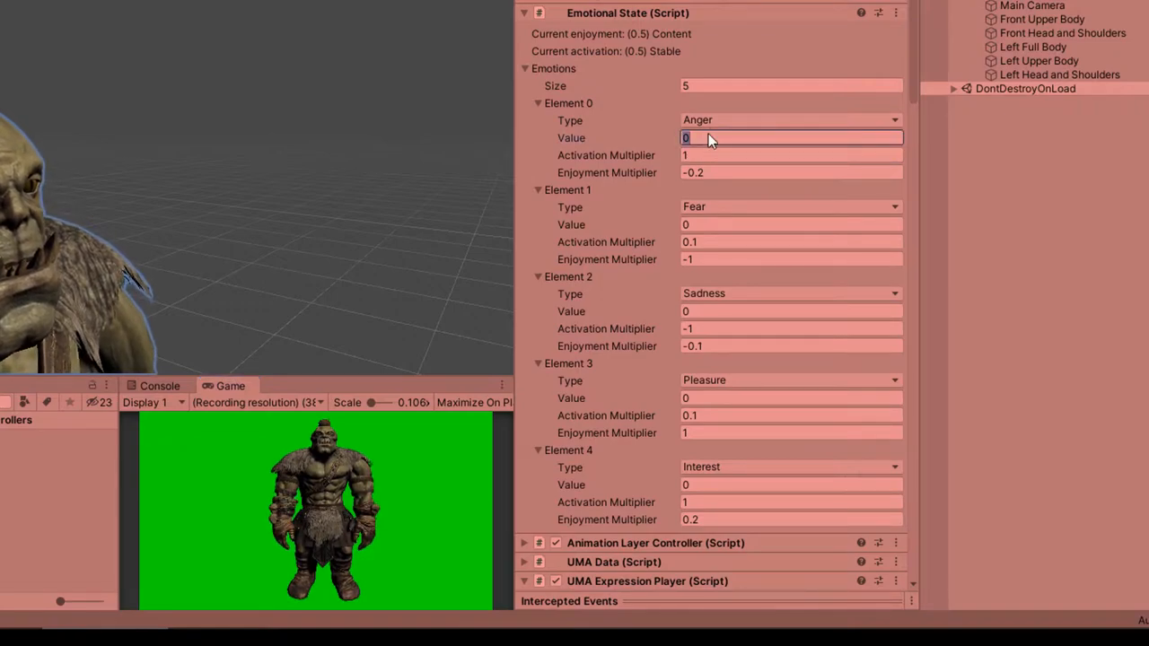
In Play mode, set Anger's value to 0.2 and Interest's value to 0.1 in the Inspector.
text(0.2)
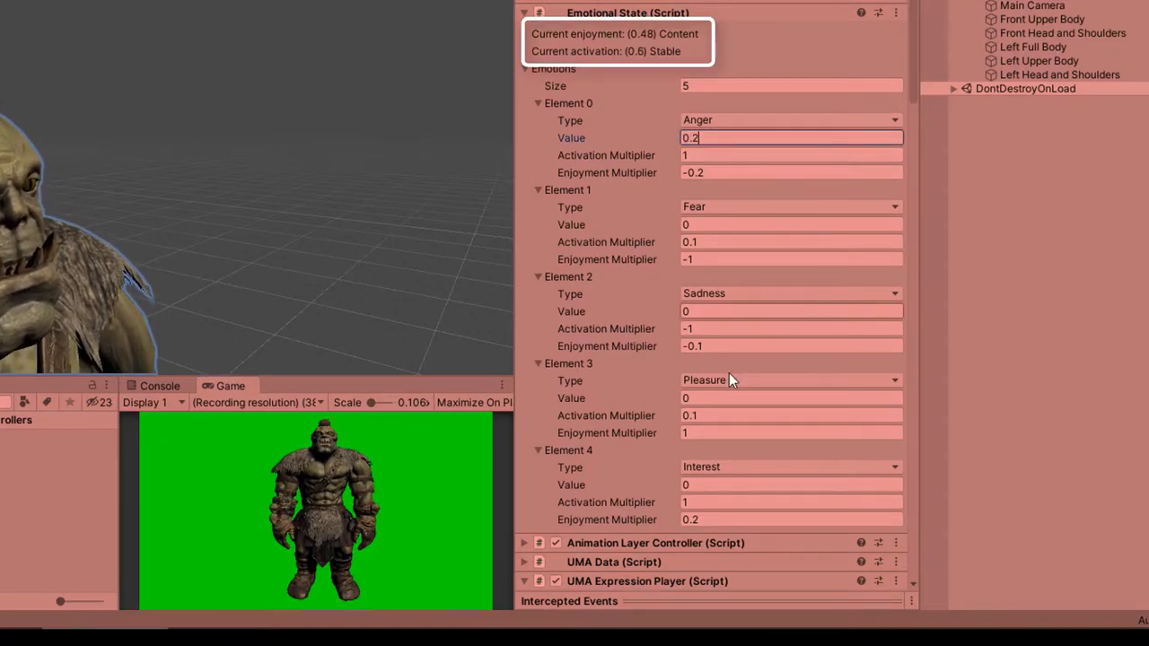
click(790, 484)
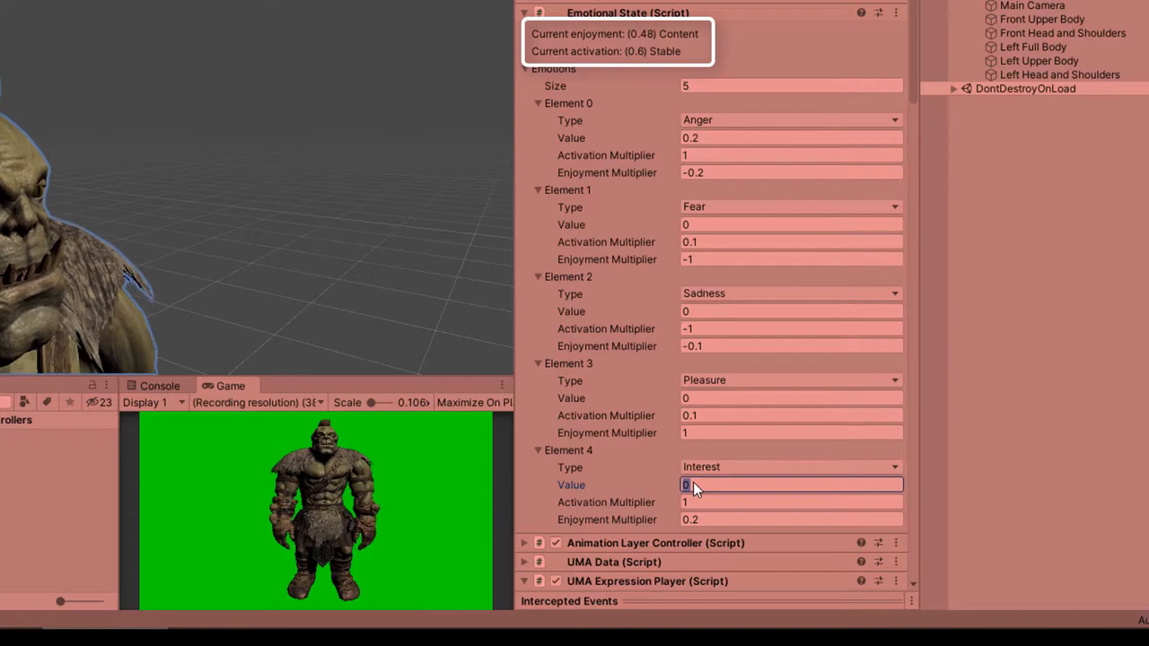
text(0.1)
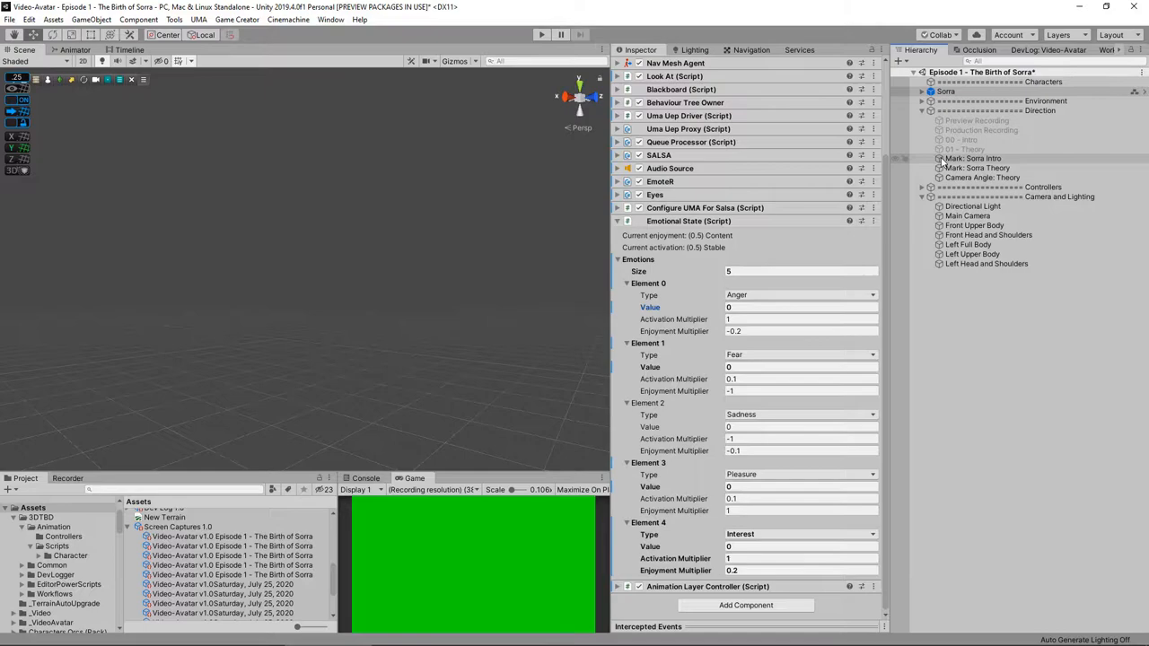
Select the 01 - Theory director, view its timeline, scrub playback in Play mode, then stop.
click(960, 147)
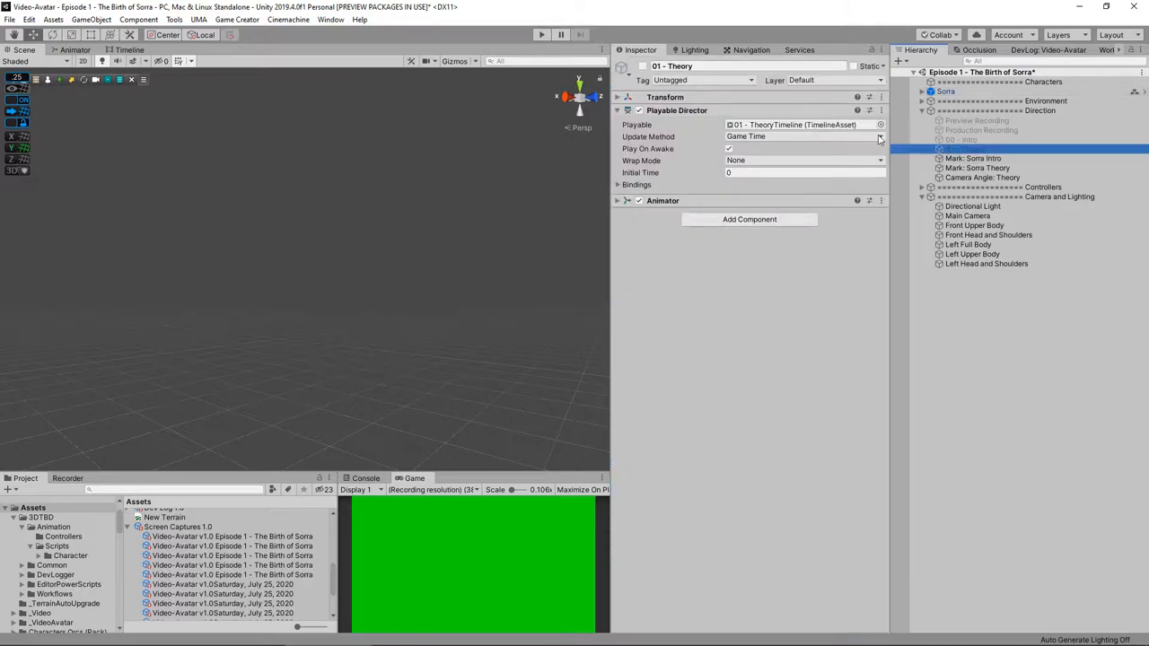
click(966, 147)
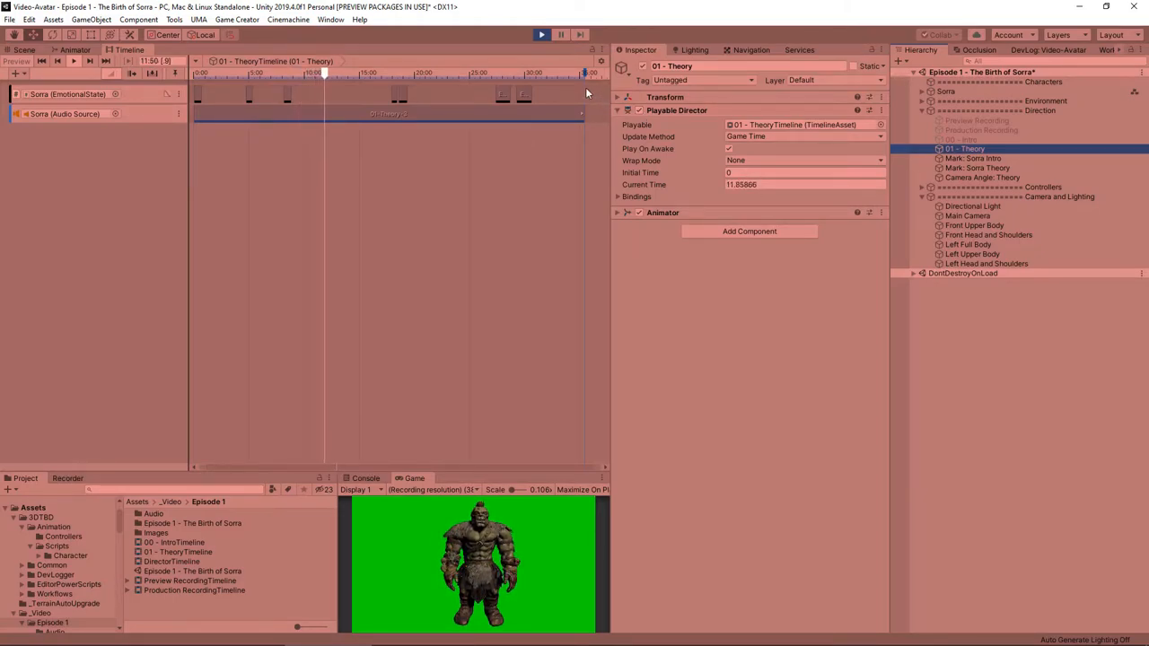
click(542, 34)
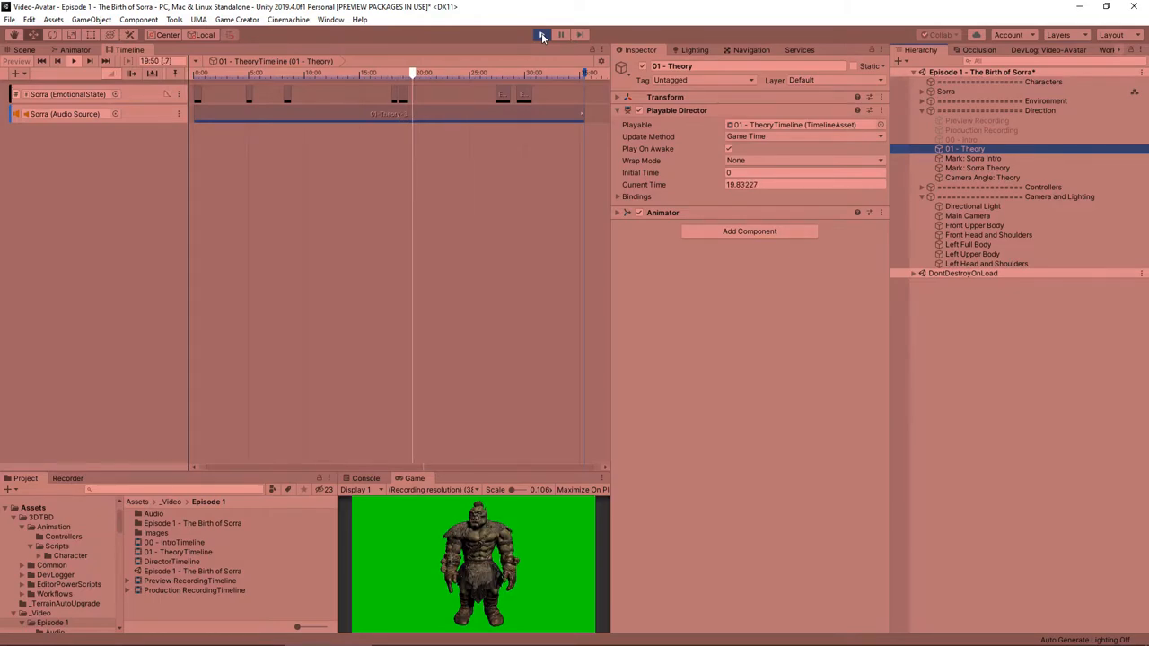
click(542, 34)
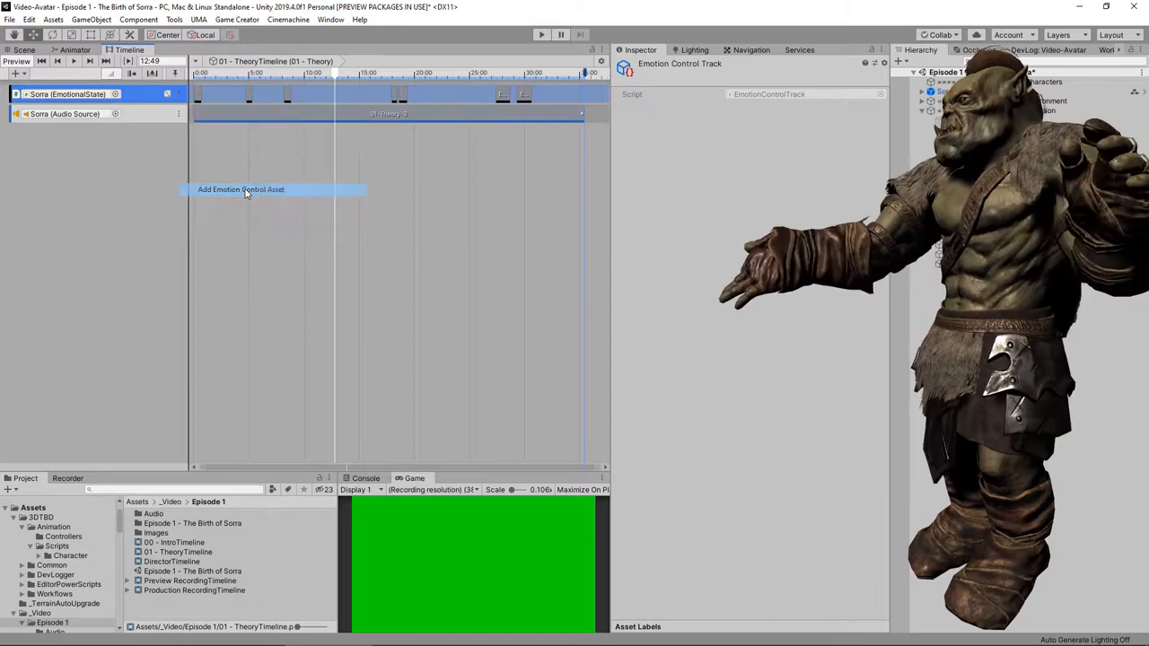
Add an emotion control clip set to Interest with a value around 0.64.
click(339, 93)
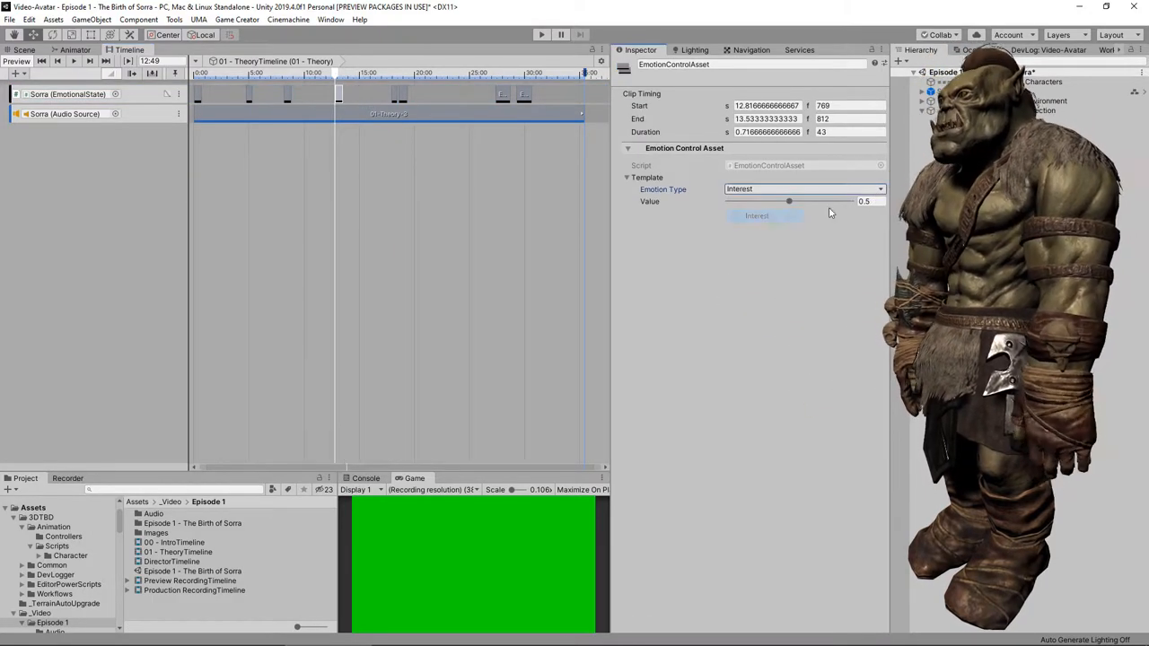
drag(788, 201, 800, 201)
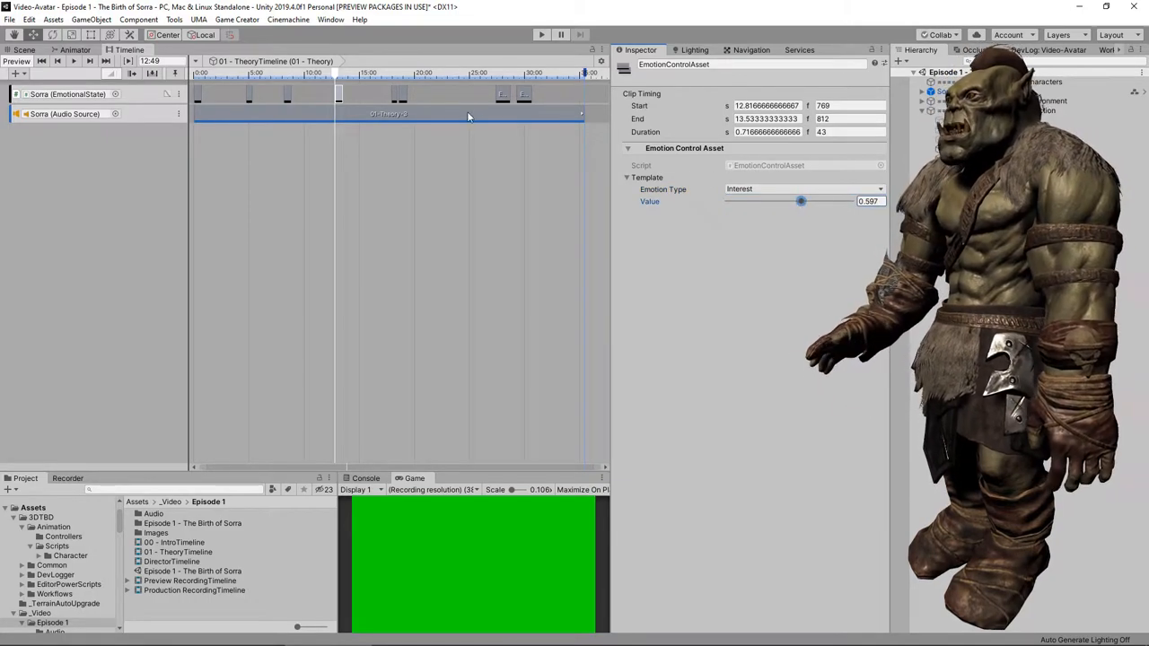
click(438, 72)
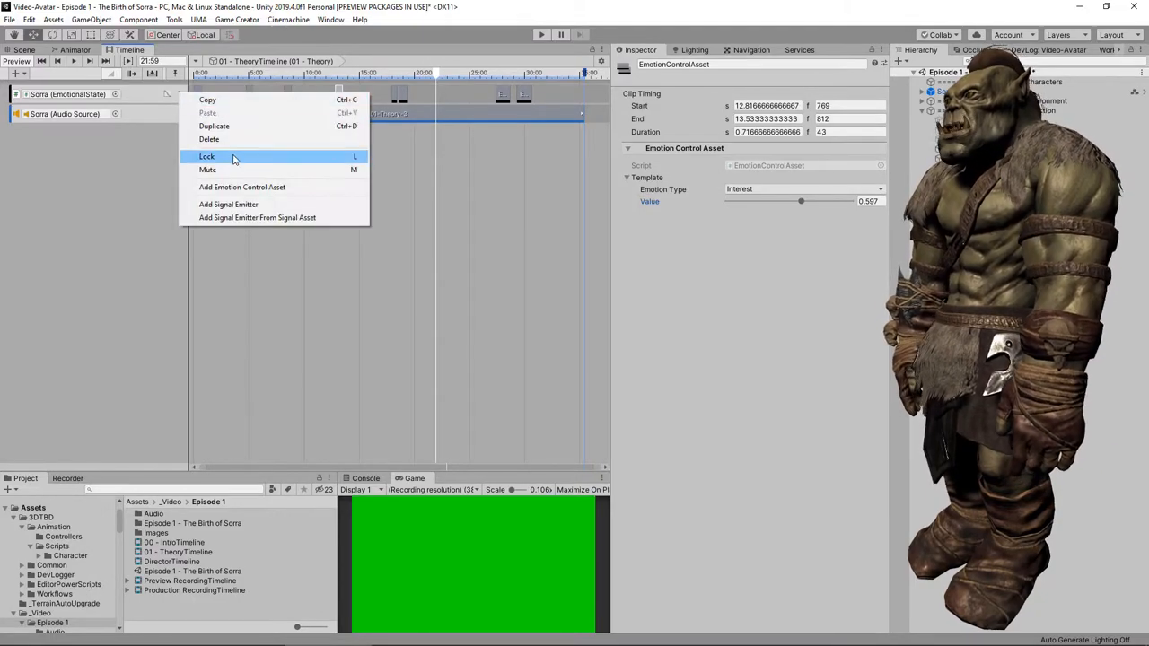
mouse_move(242, 187)
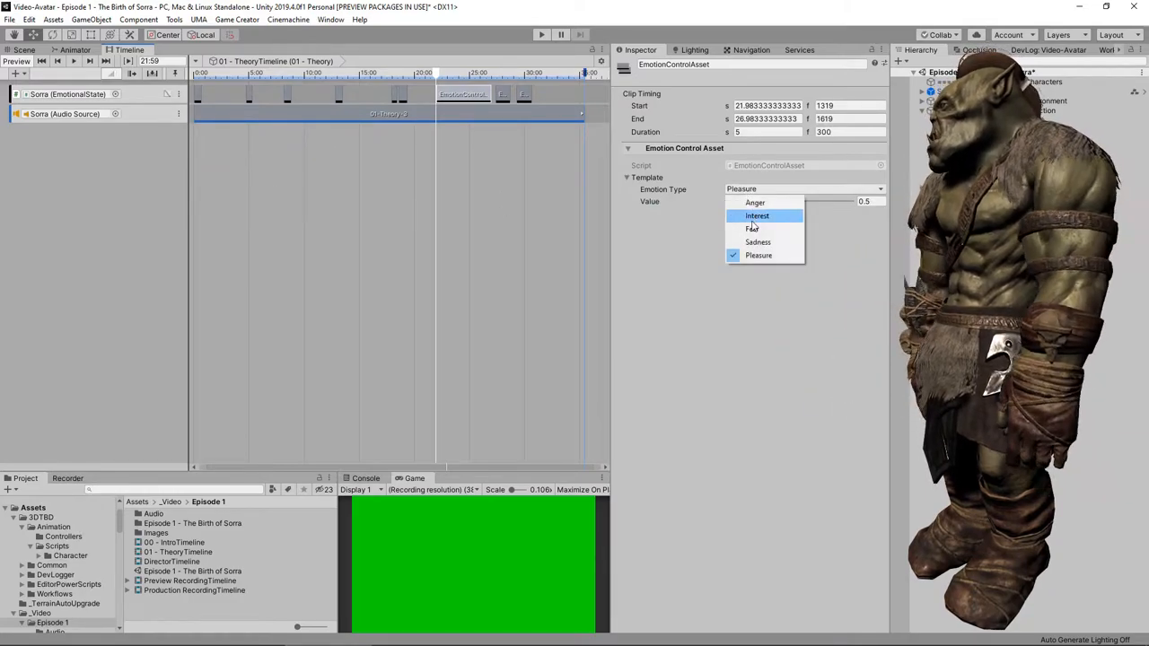
click(757, 215)
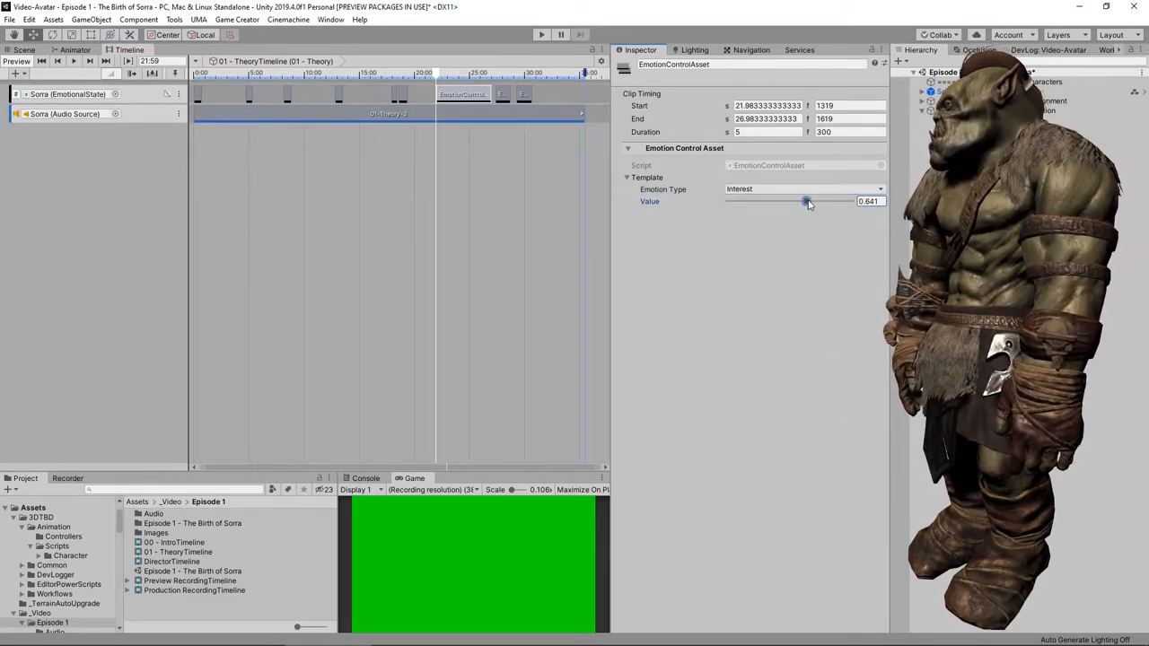
drag(804, 201, 808, 201)
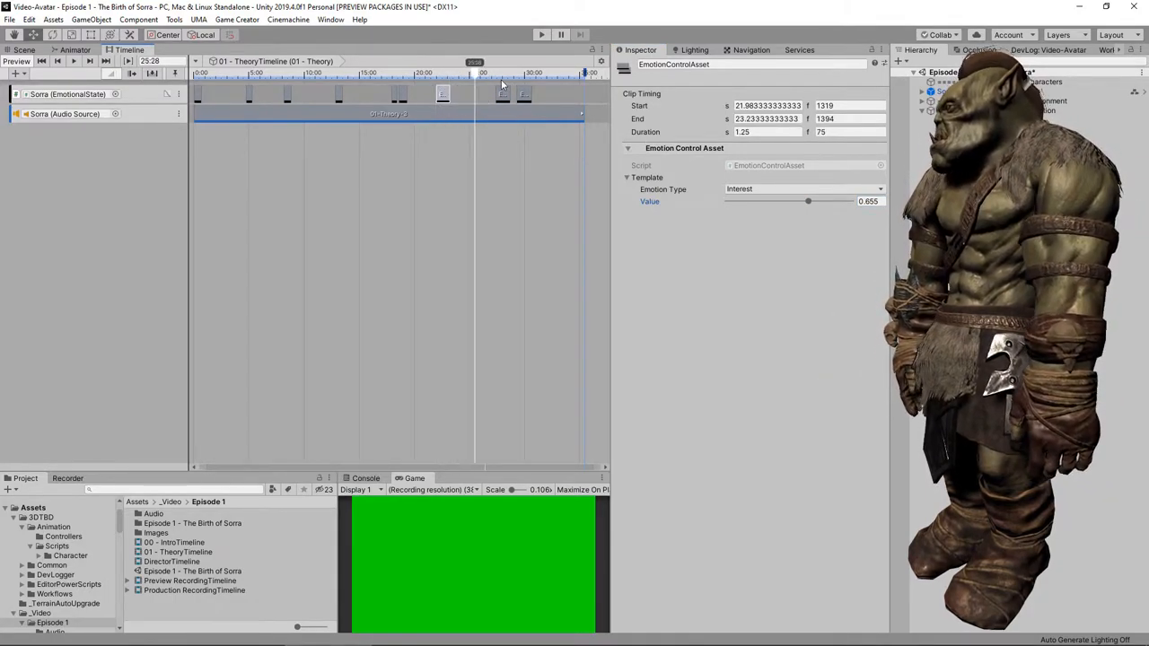
Switch the other emotion clips on the track from Sadness to Interest.
click(524, 93)
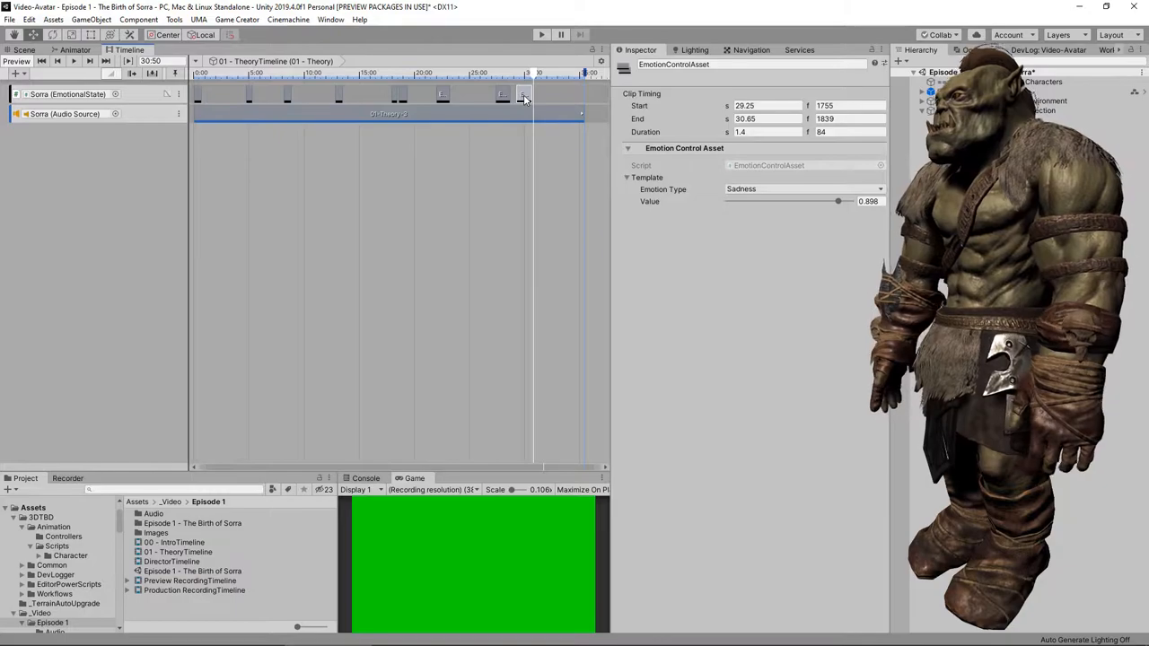
click(506, 93)
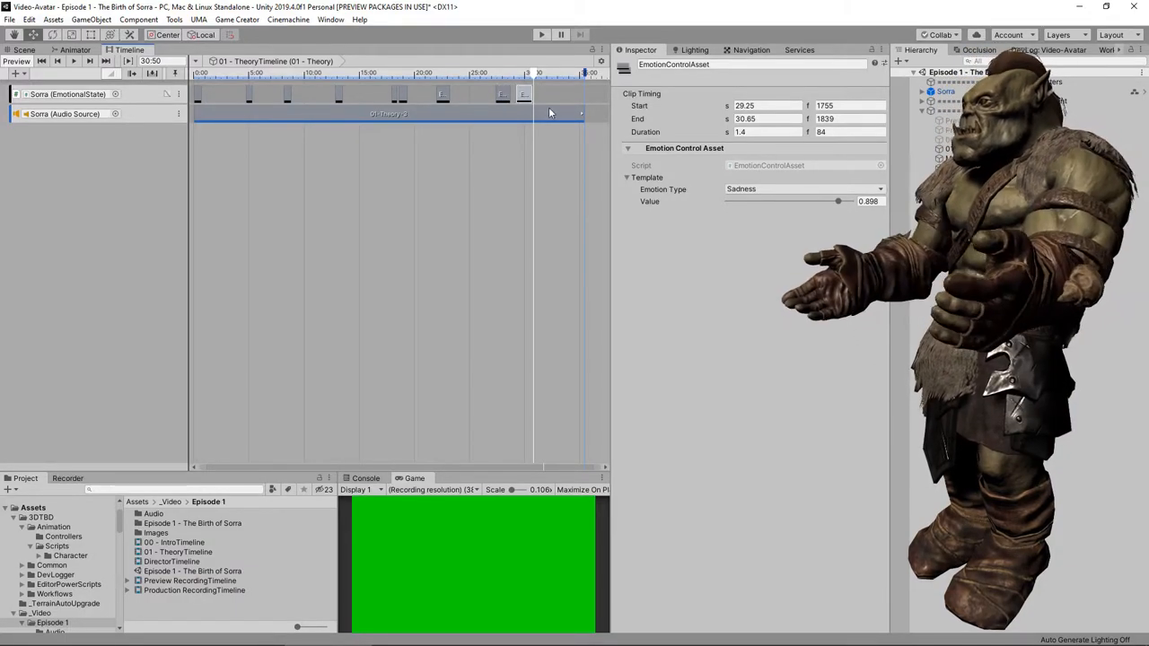
click(804, 189)
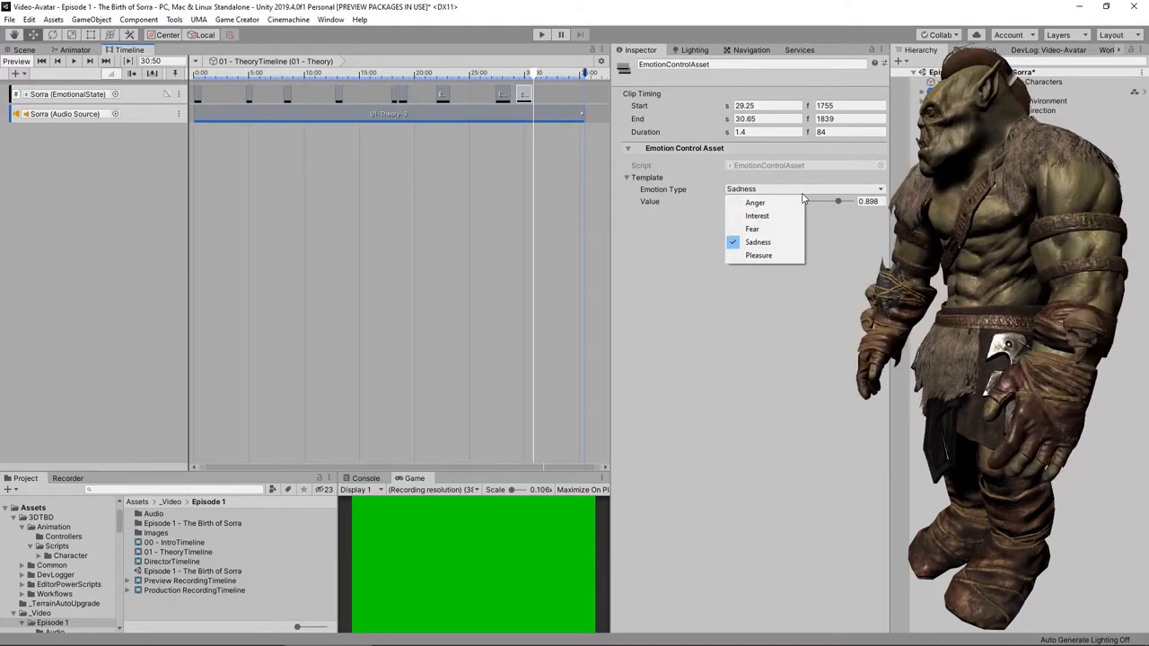
click(757, 215)
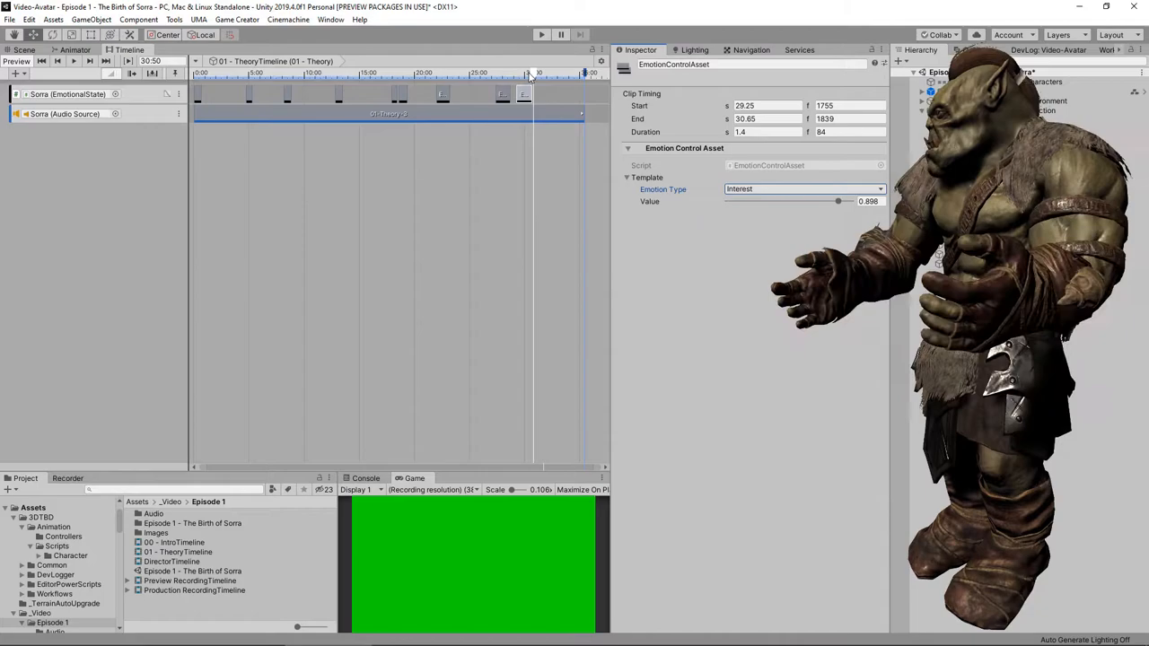
click(540, 34)
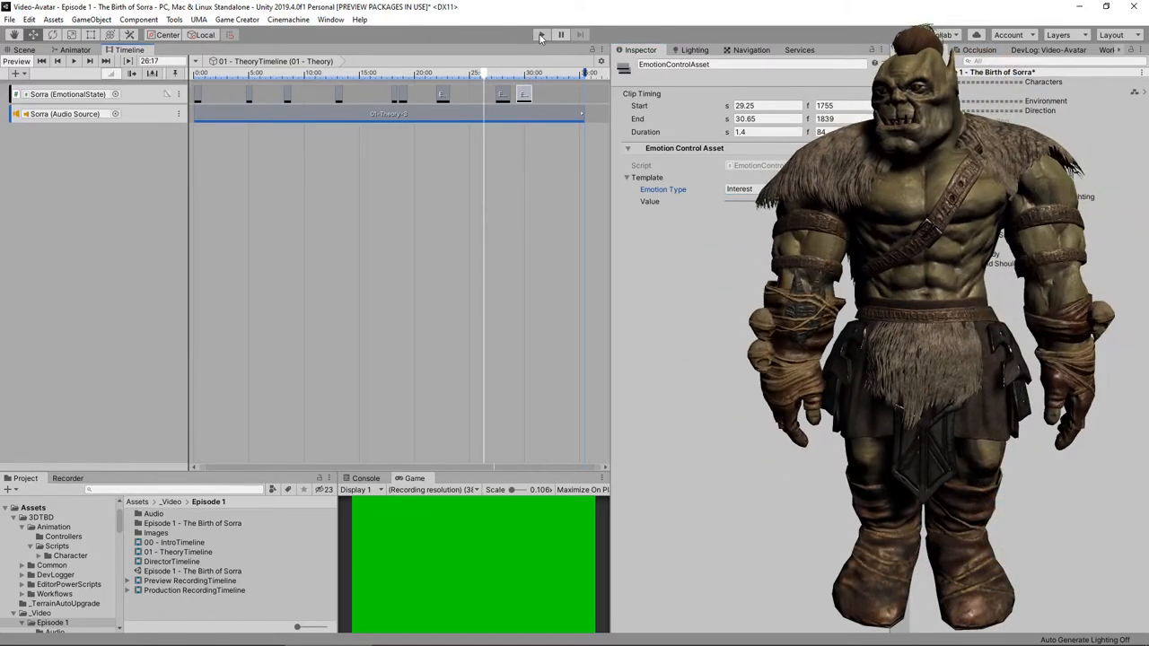
click(542, 35)
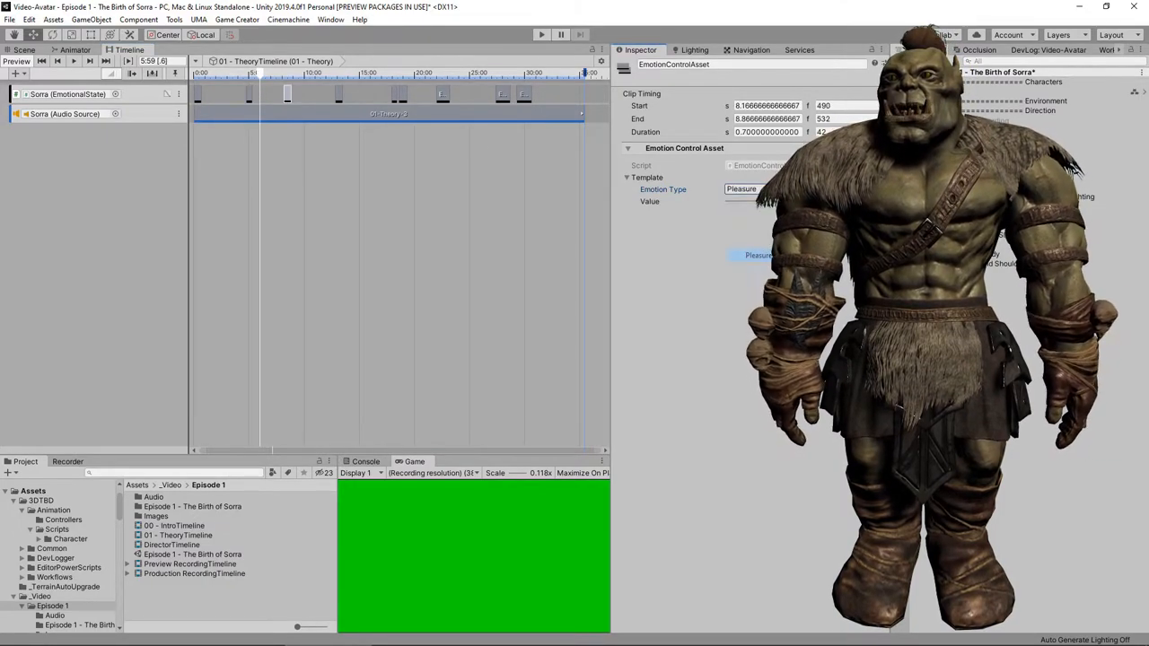
click(741, 188)
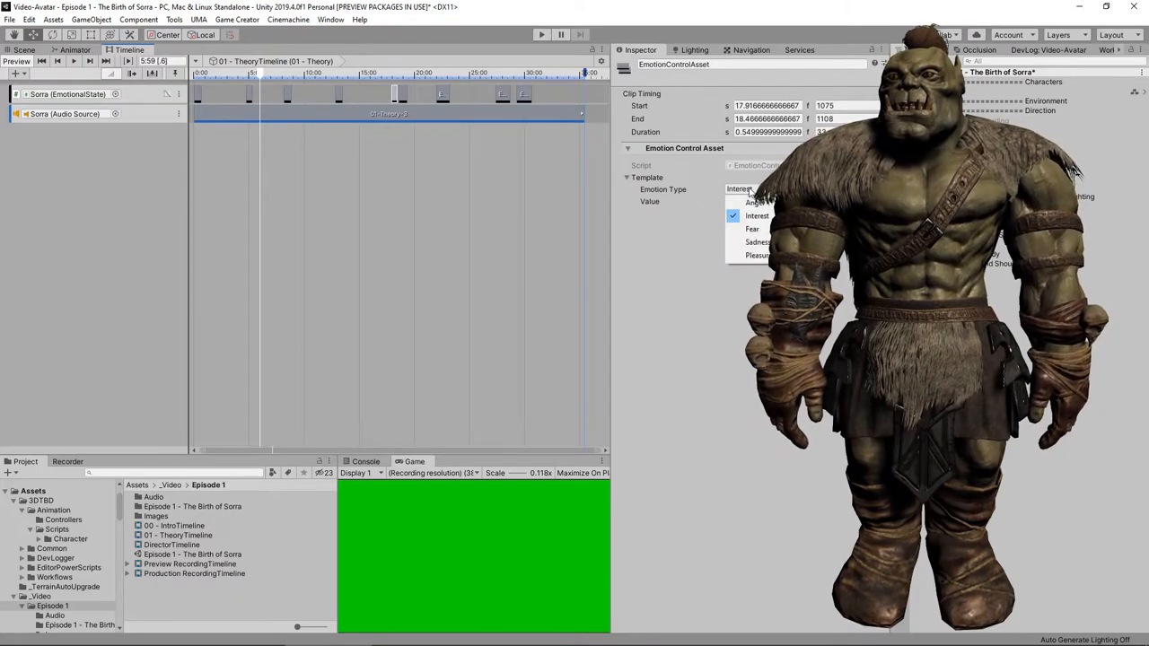
click(757, 215)
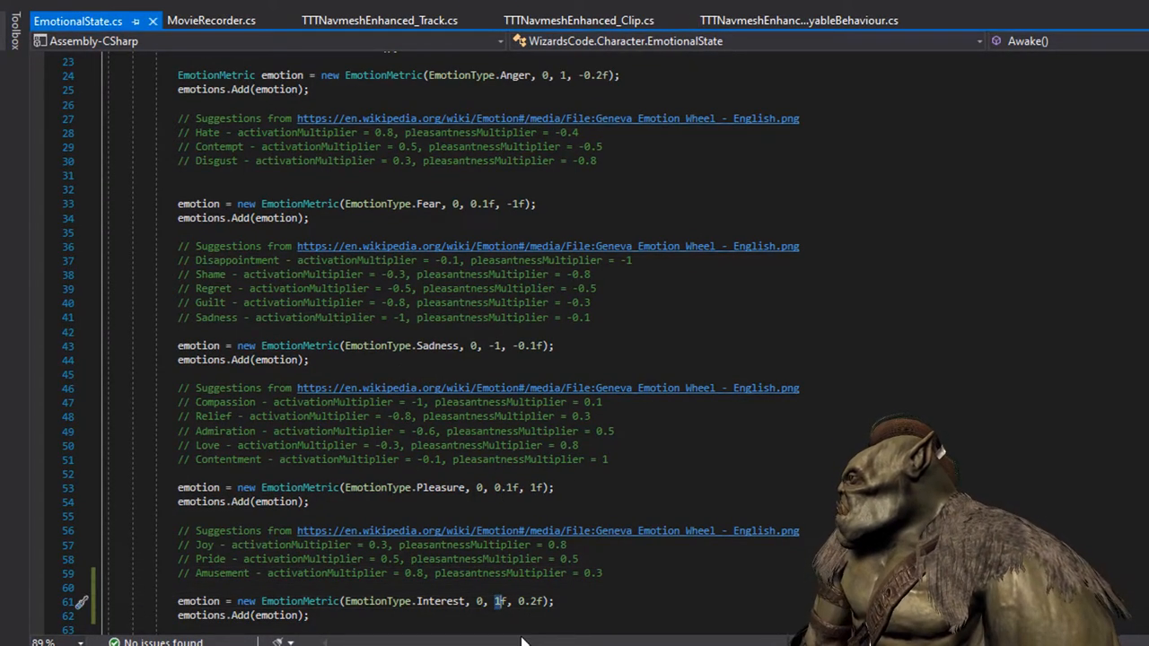
Change the Interest metric's activation multiplier to 0.45f, save, and return to Unity.
text(0.45)
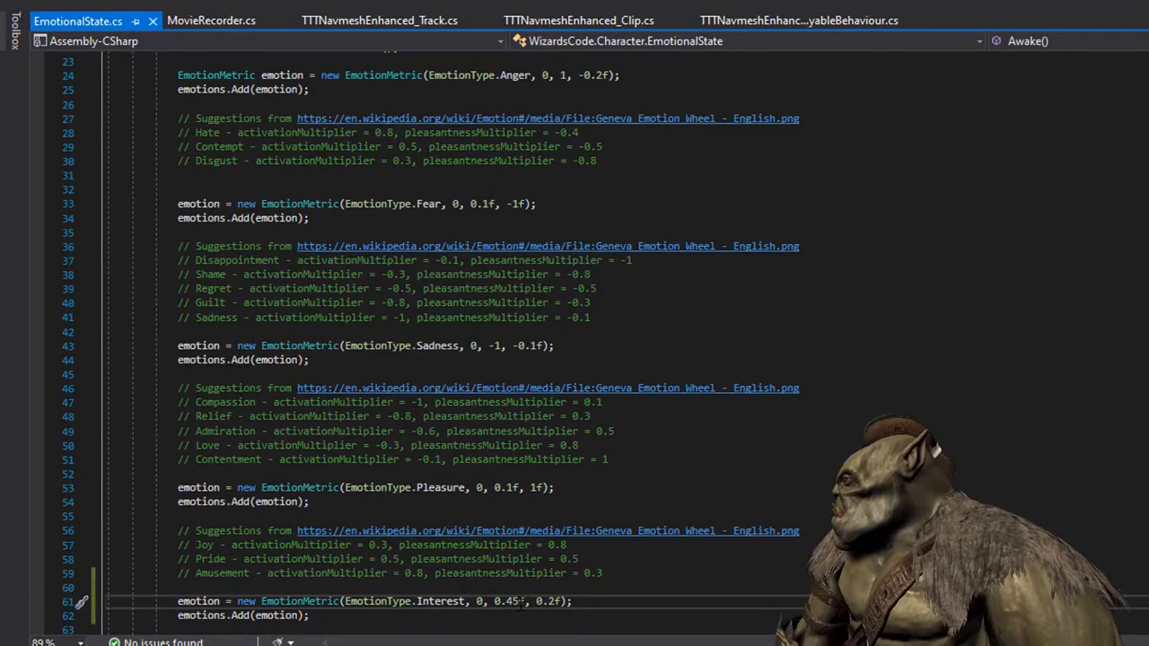
key(alt+tab)
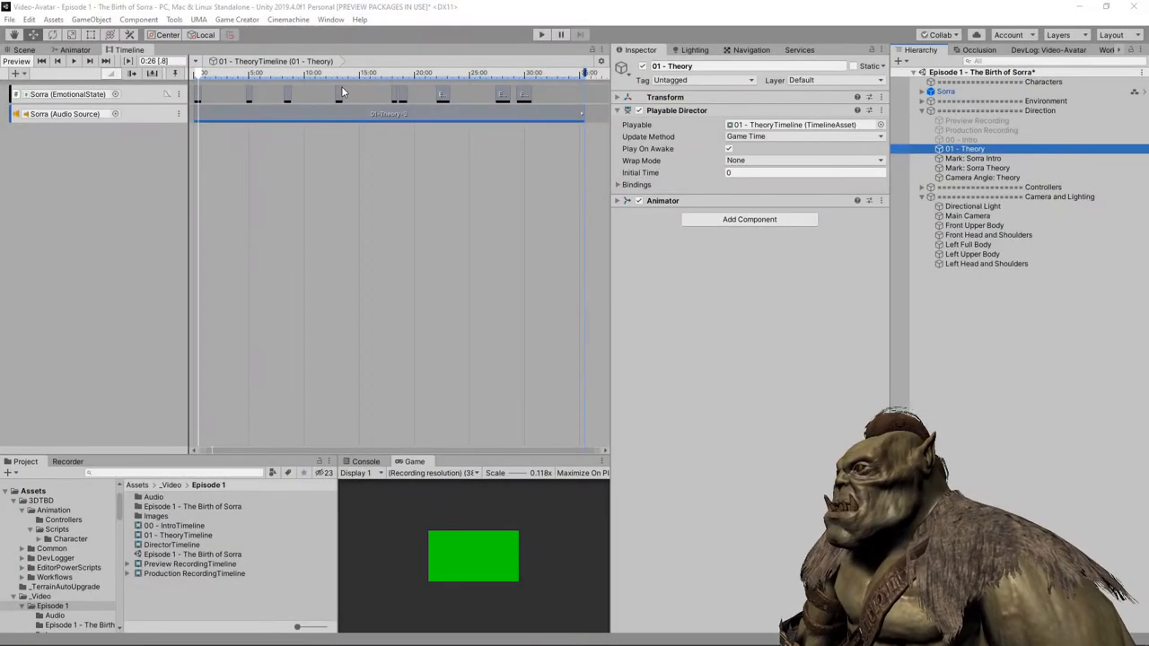
Lower the Interest emotion clip's intensity value slightly via the Inspector slider.
click(339, 90)
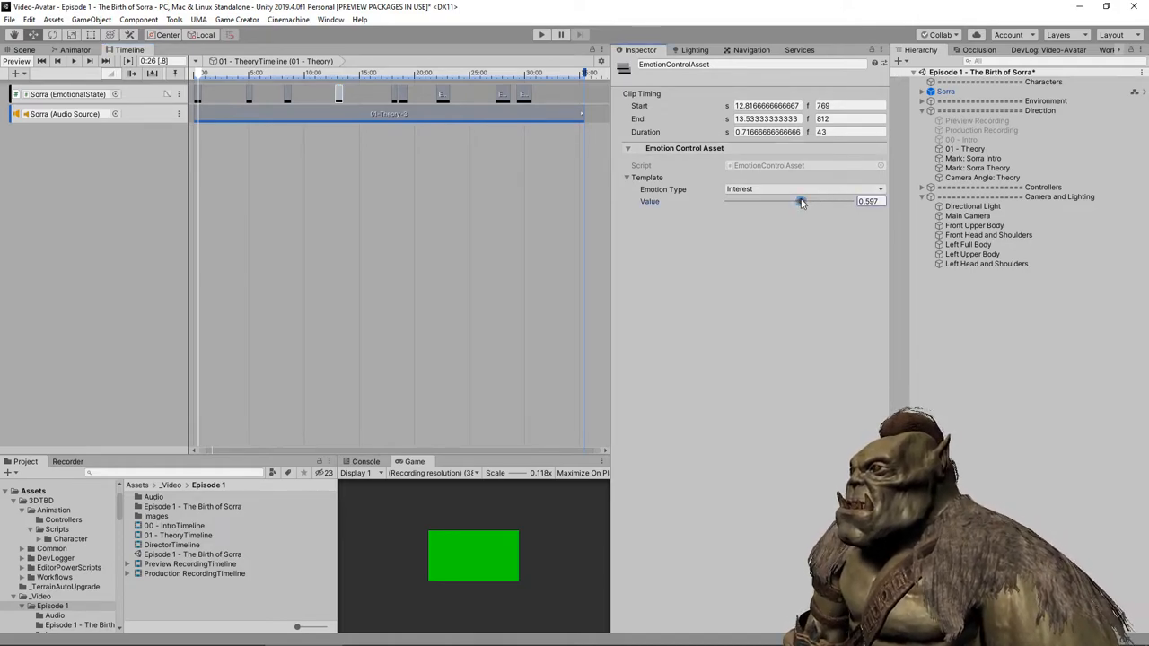
drag(800, 201, 784, 201)
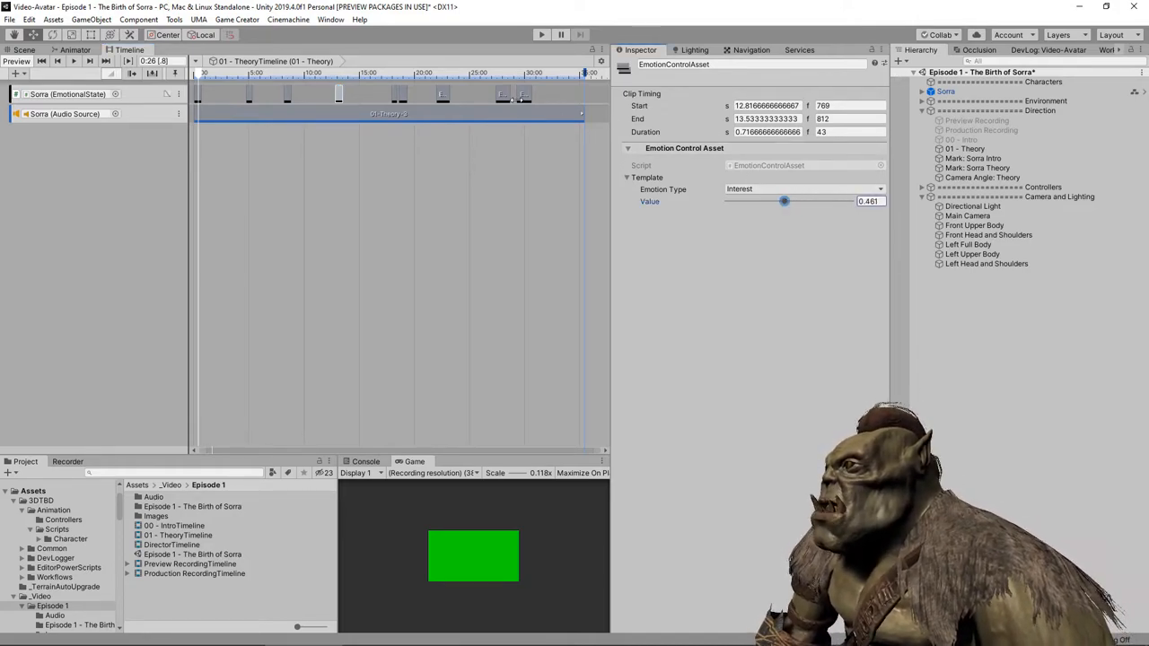
click(524, 94)
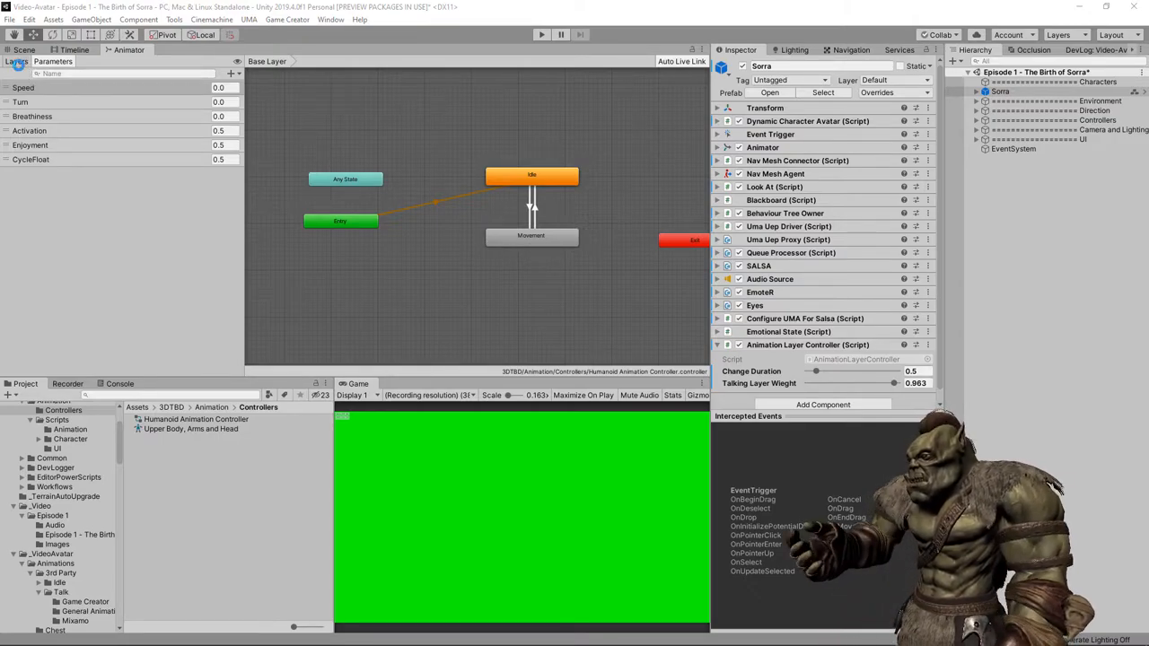
Show the Animator layers and inspect the Talking layer's Upper Body, Arms and Head mask.
click(16, 61)
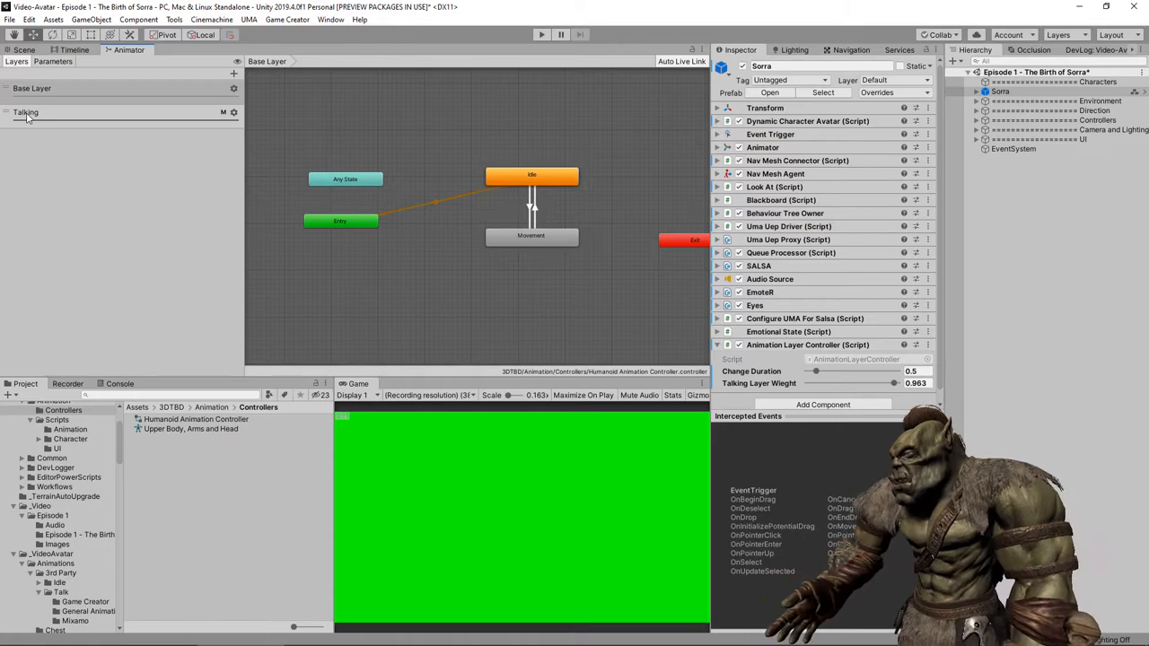
click(233, 111)
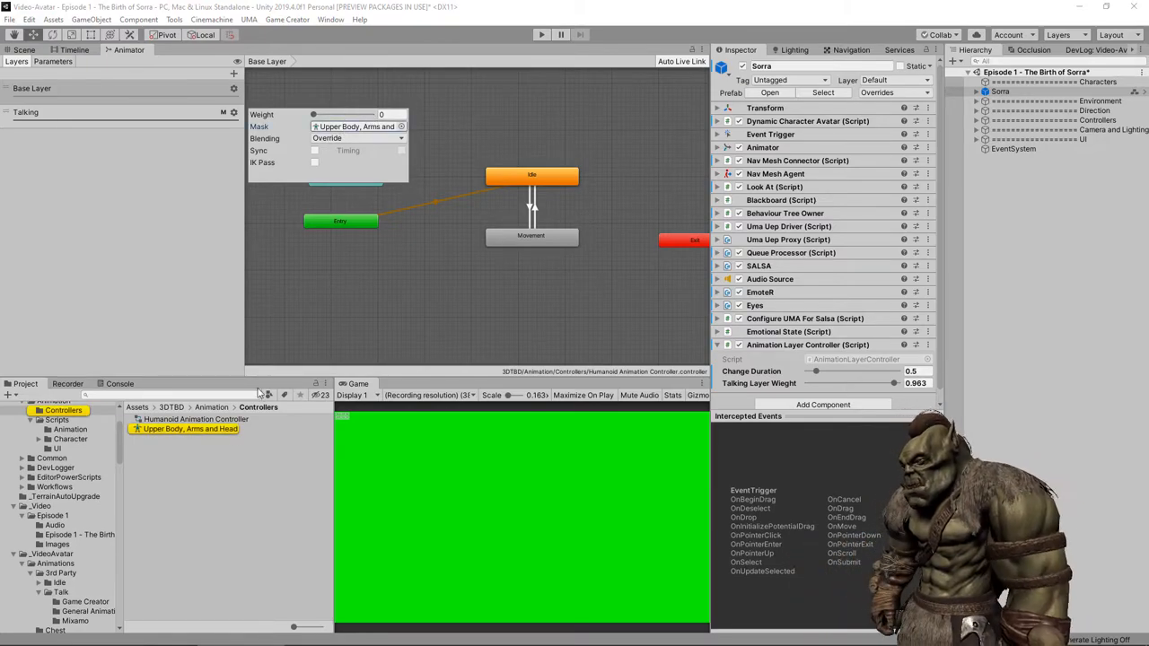
click(191, 427)
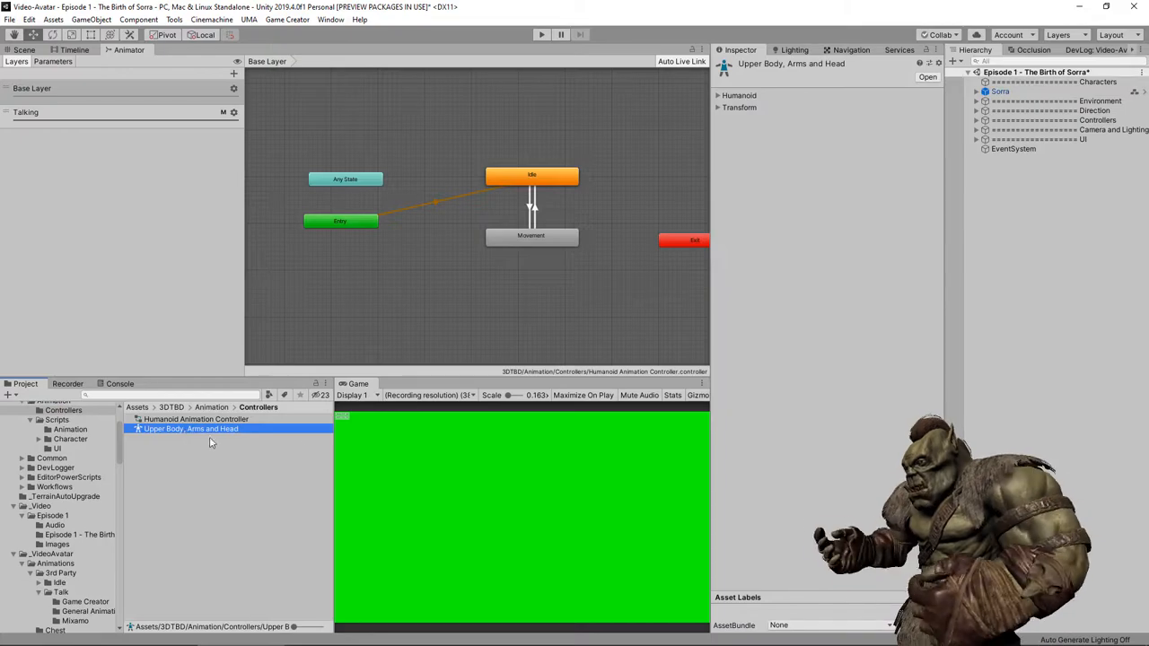
click(718, 95)
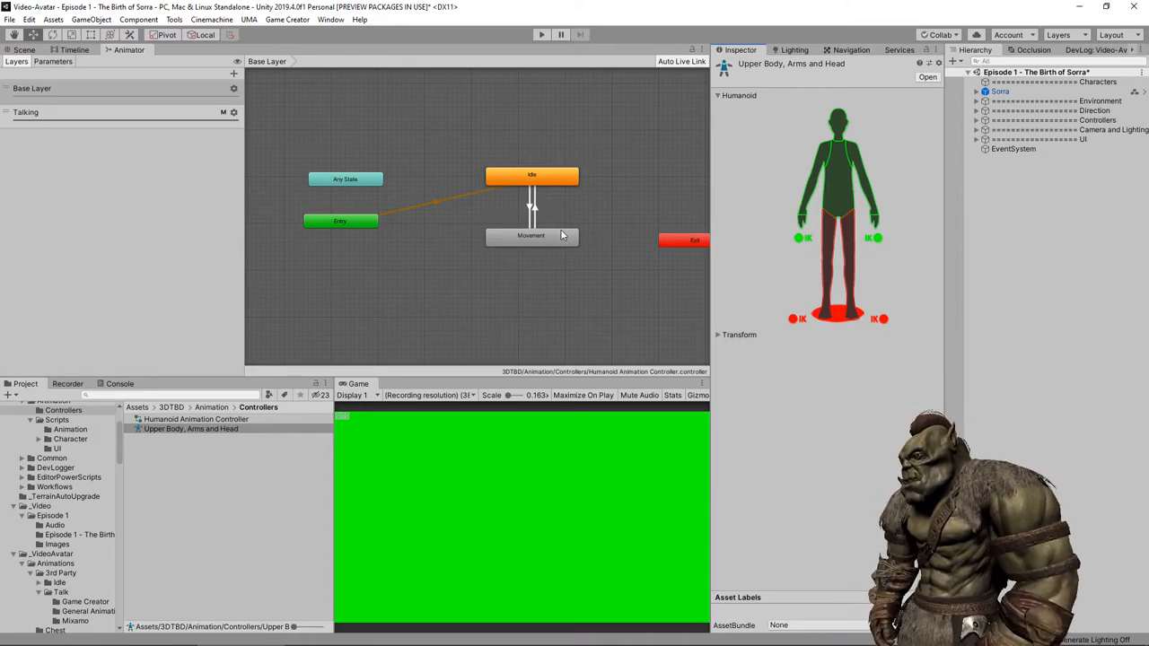
mouse_move(356, 201)
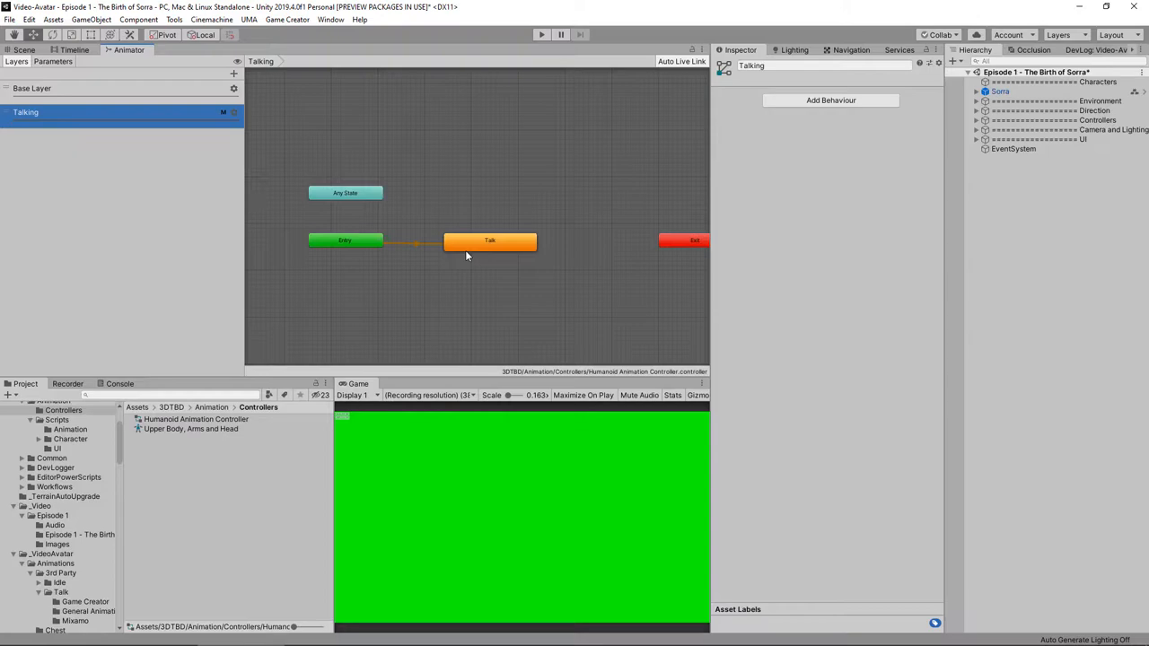
Enter the Talk state's blend tree blended by Enjoyment and Activation and preview it.
double_click(490, 240)
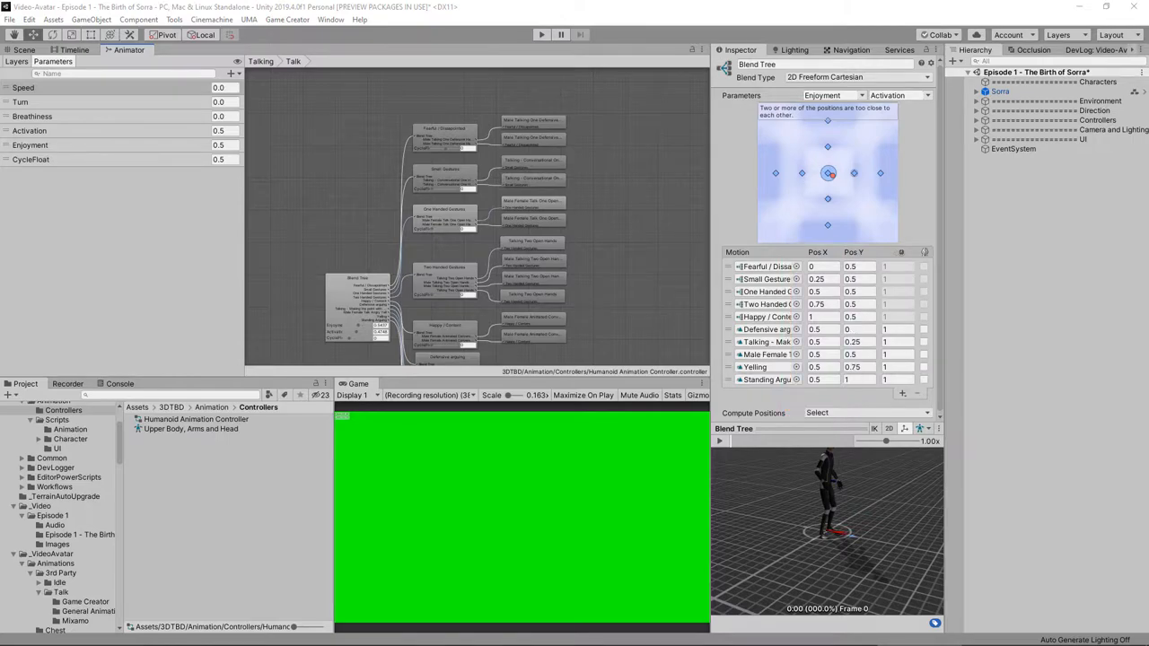
click(853, 251)
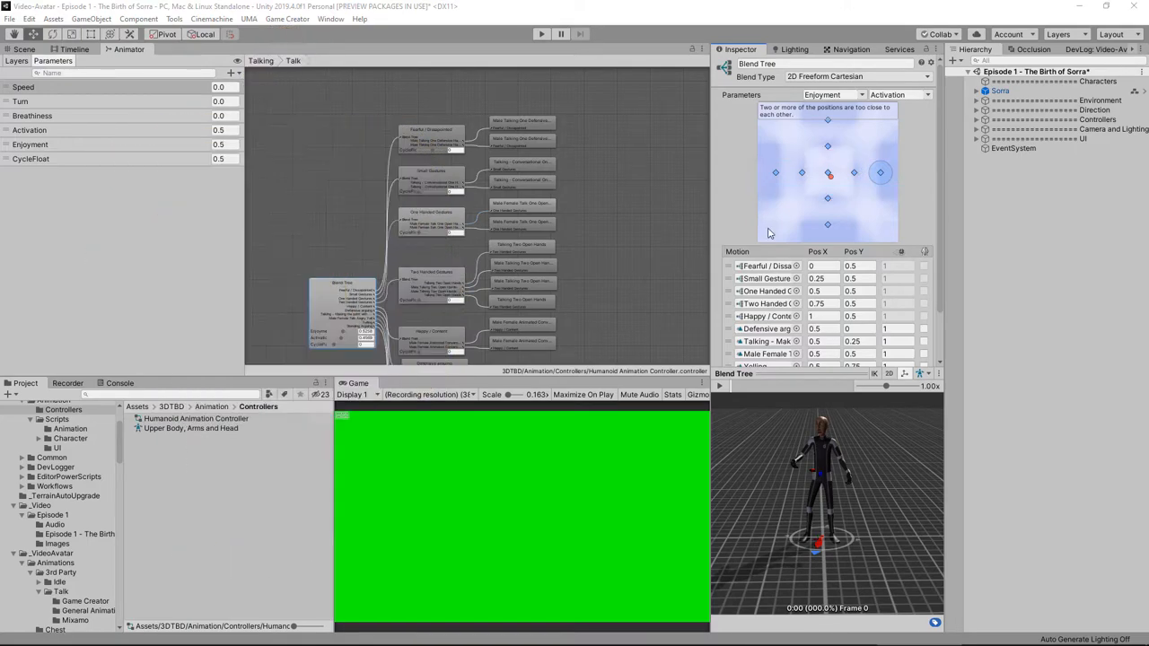
mouse_move(797, 453)
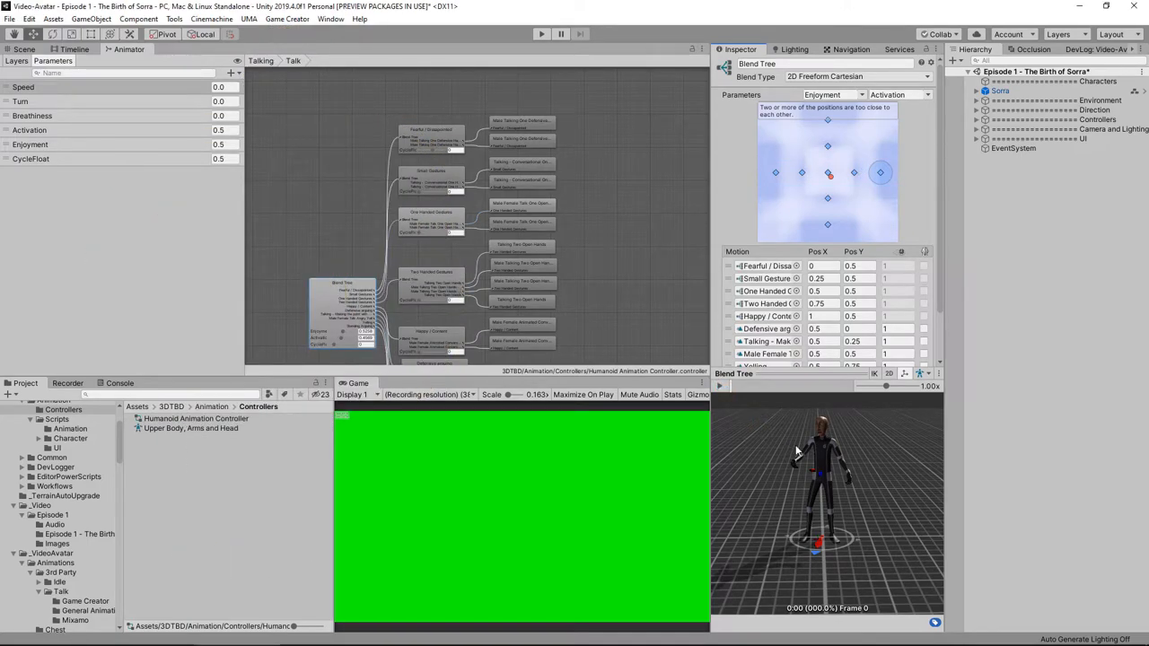
click(717, 384)
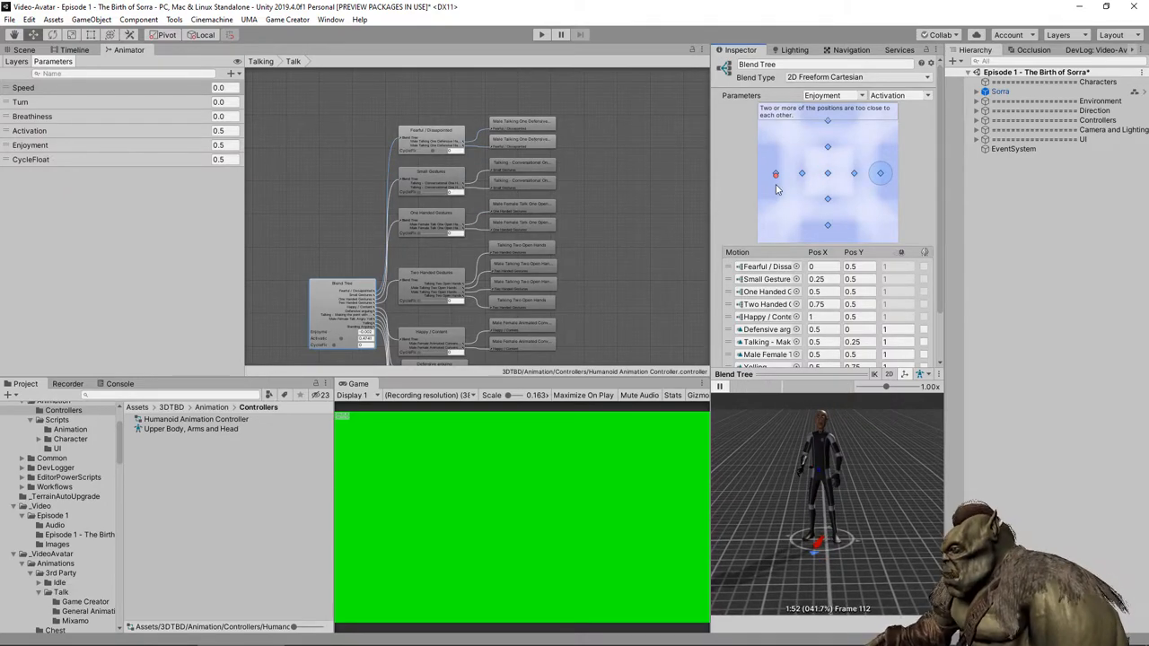
Preview the One Handed Gestures sub-tree, then select the Two Handed Gestures sub-tree.
drag(775, 172, 822, 172)
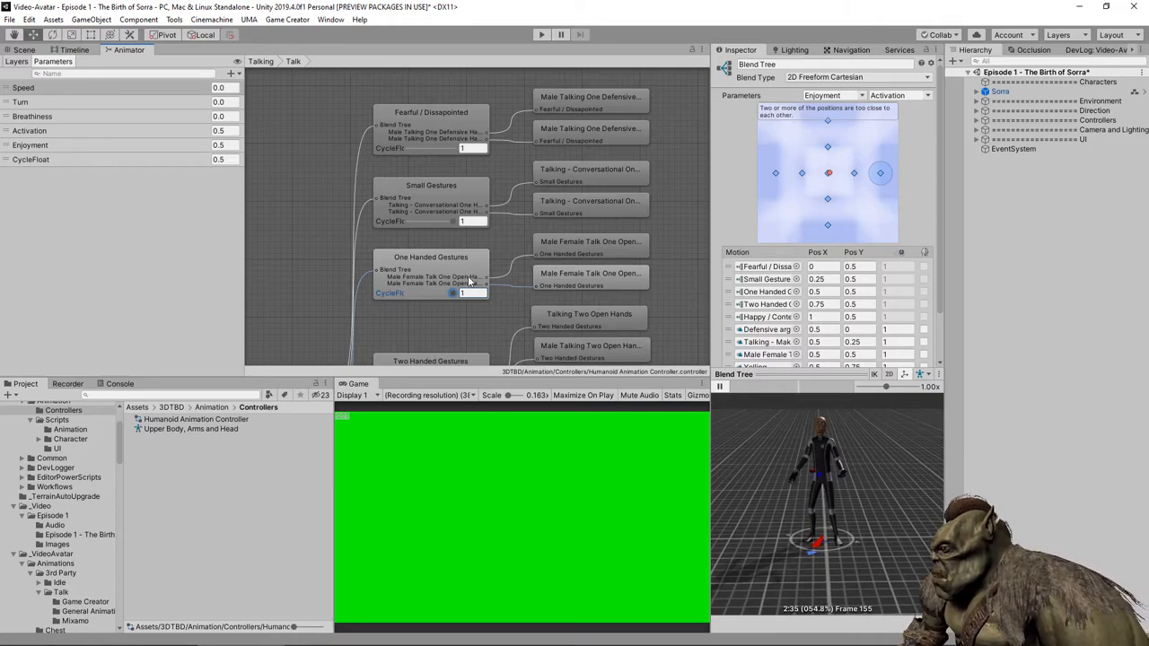
click(431, 257)
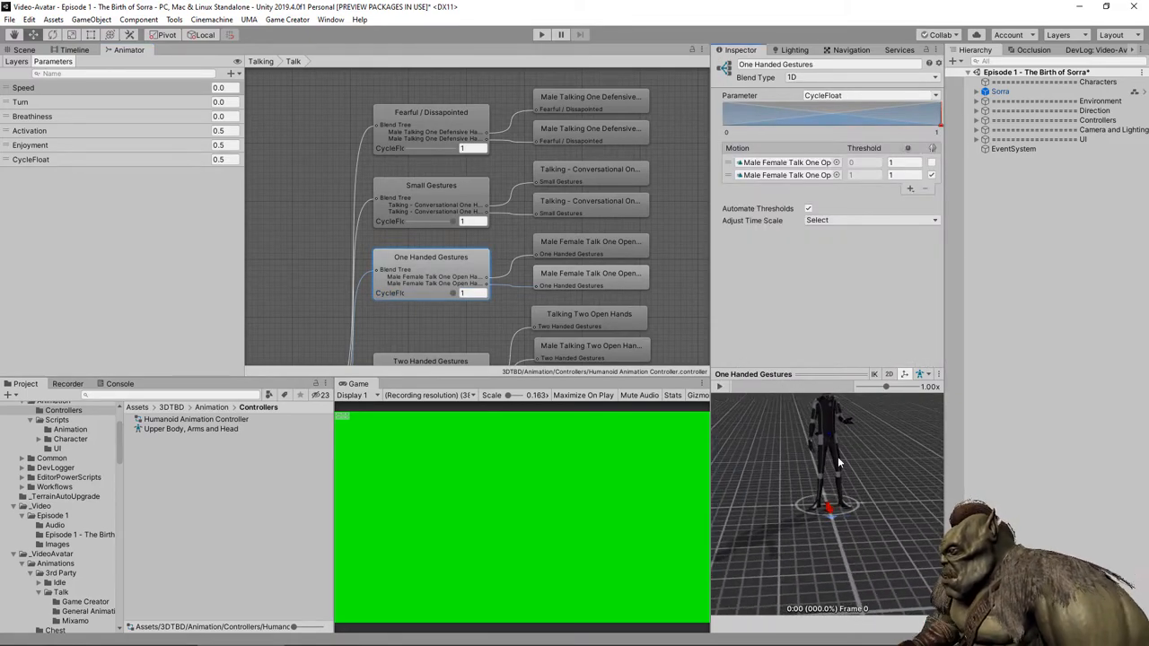
click(717, 386)
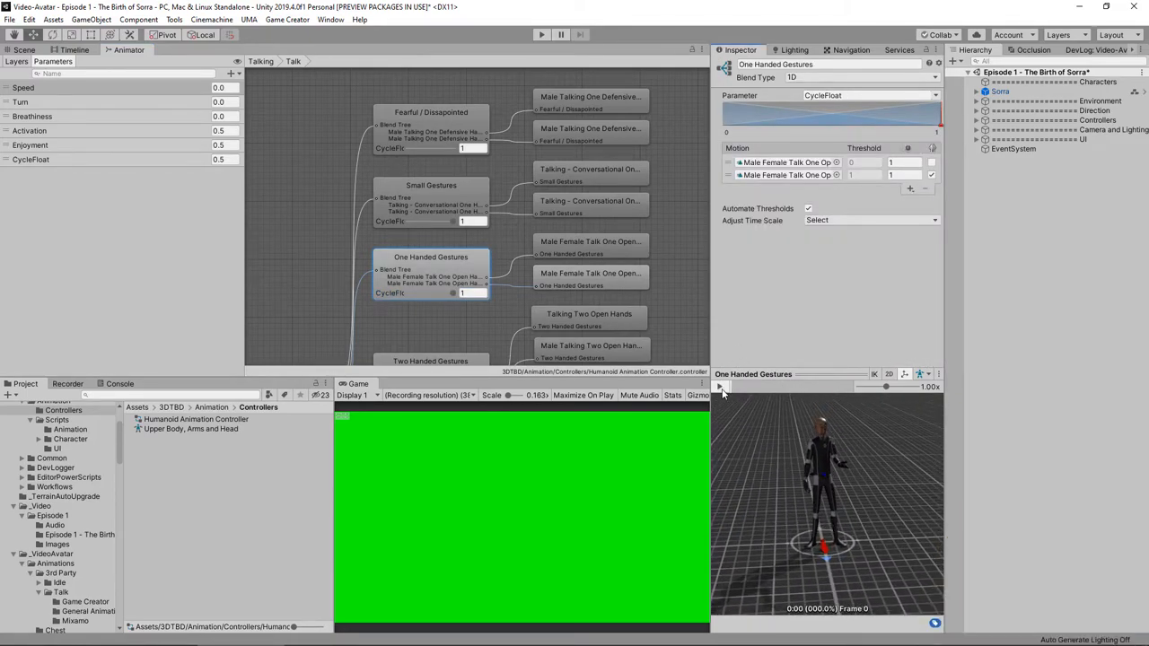
click(720, 386)
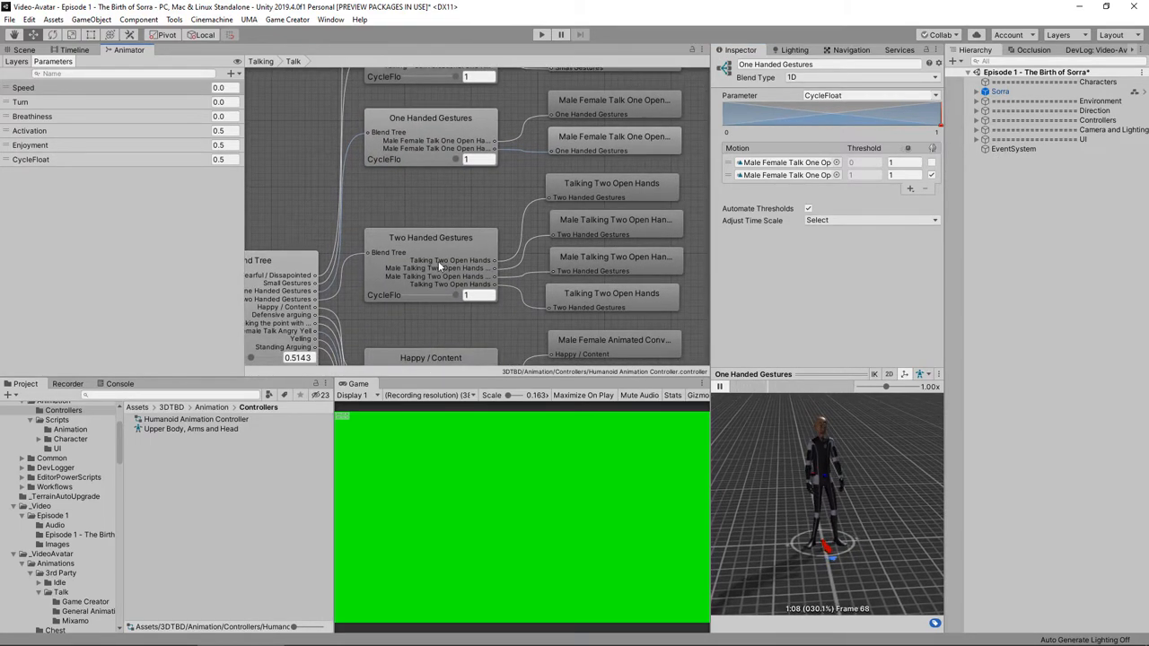
click(431, 237)
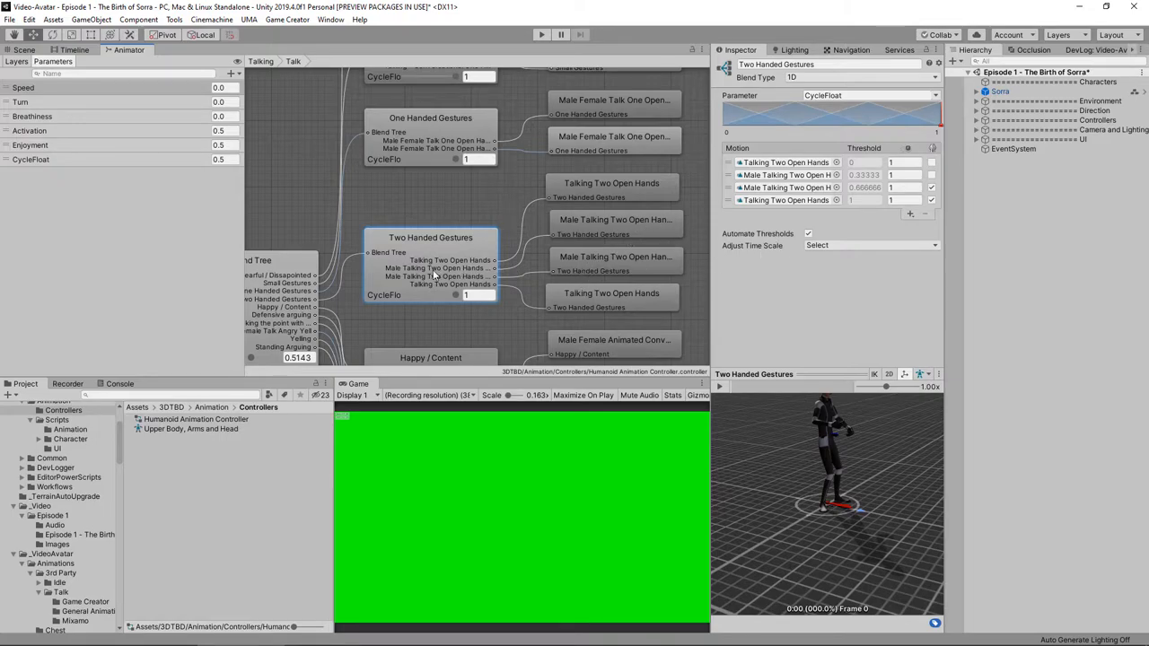
Return to the parent talking blend tree to view its emotion sub-tree positions.
click(718, 386)
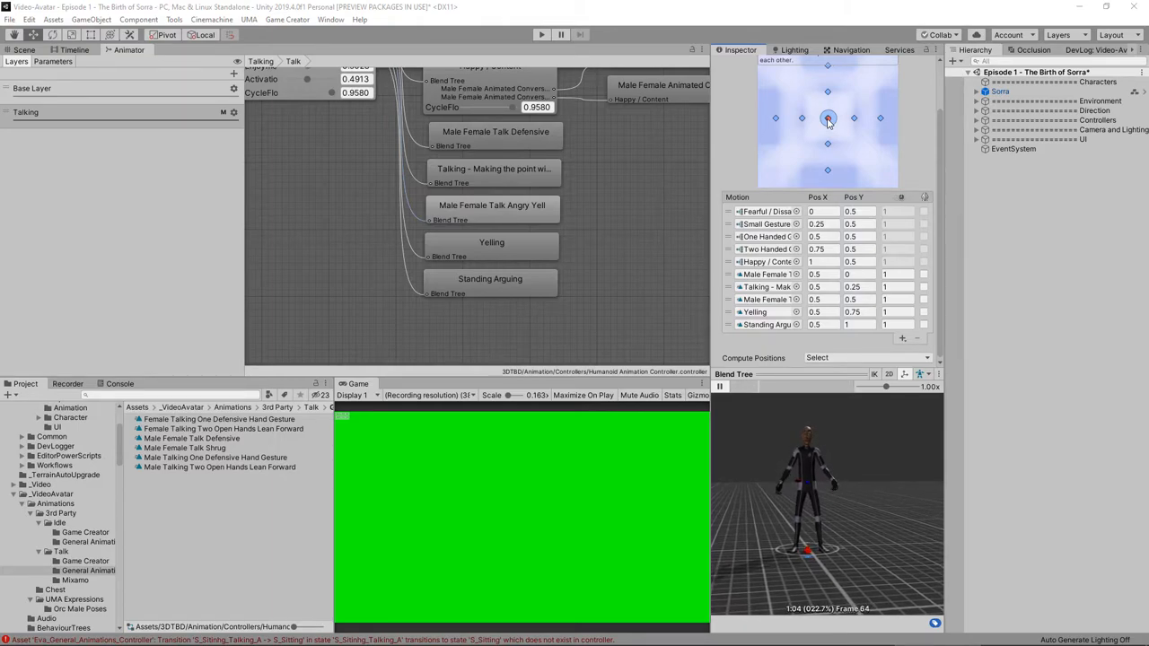
Move the blend preview marker to progressively lower Activation points for a calmer talking pose.
drag(827, 119, 828, 96)
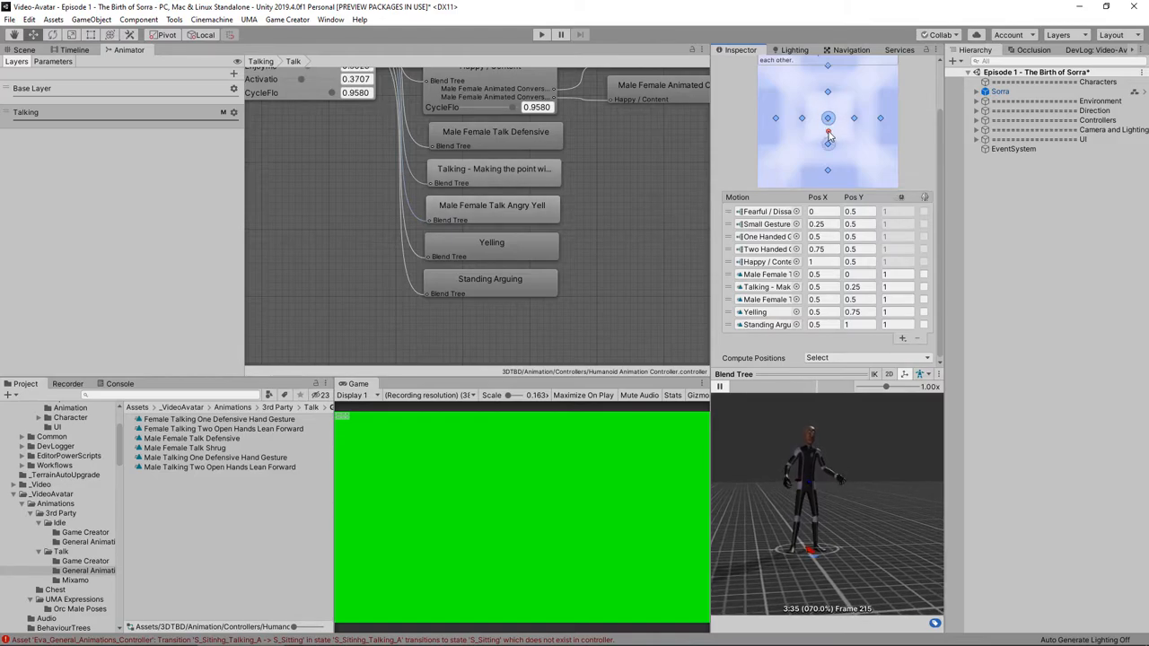
drag(828, 133, 827, 147)
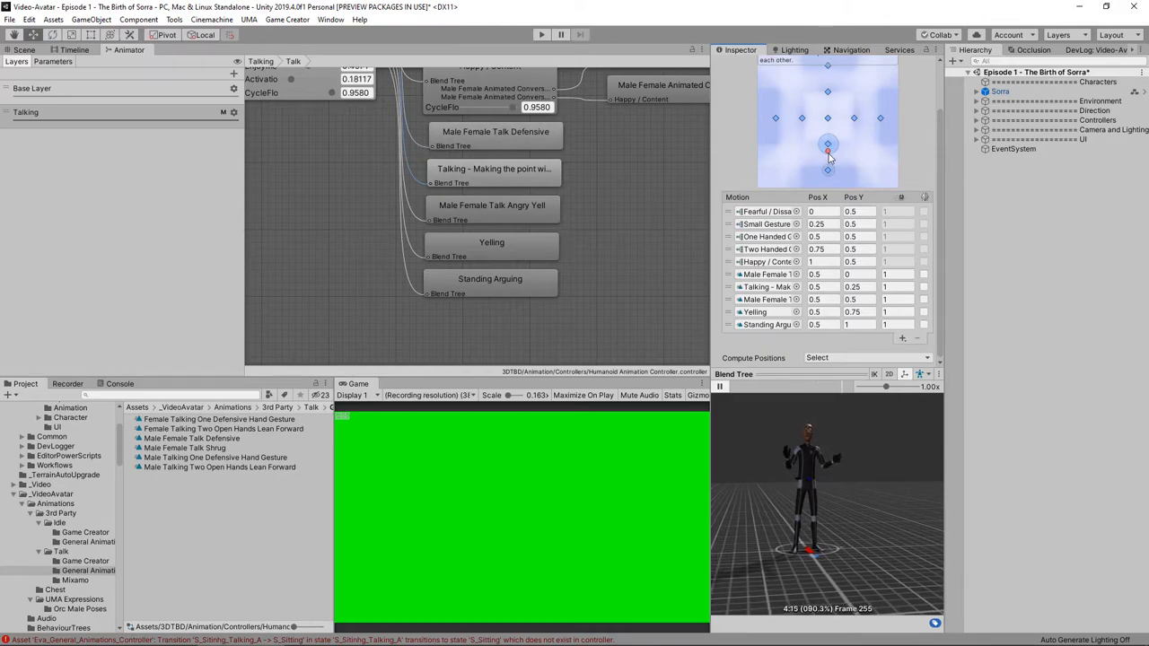
drag(828, 147, 827, 172)
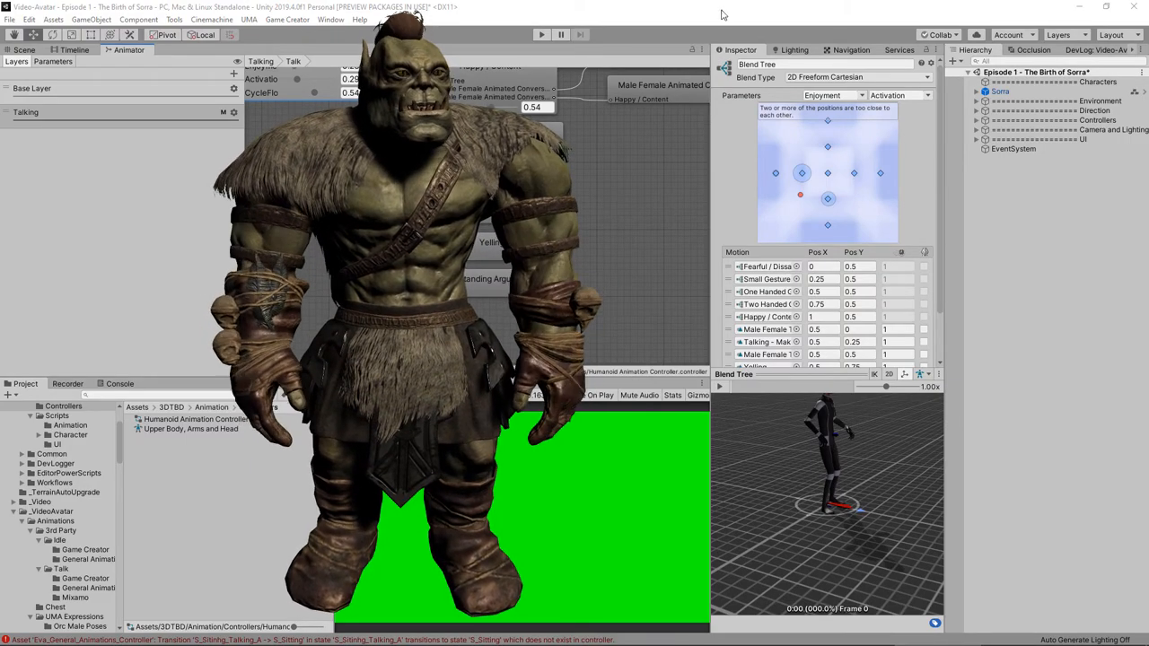
Expand the orc's Emotional State component showing Anger, Fear, Sadness and Pleasure multipliers.
click(999, 91)
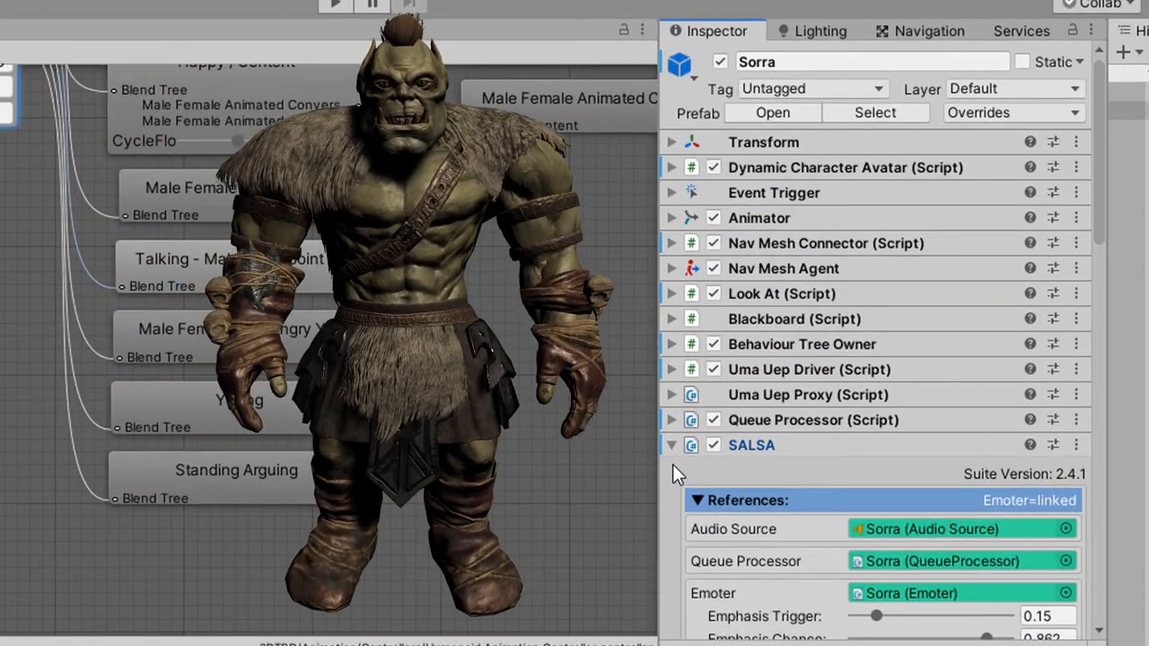
scroll(down, 3)
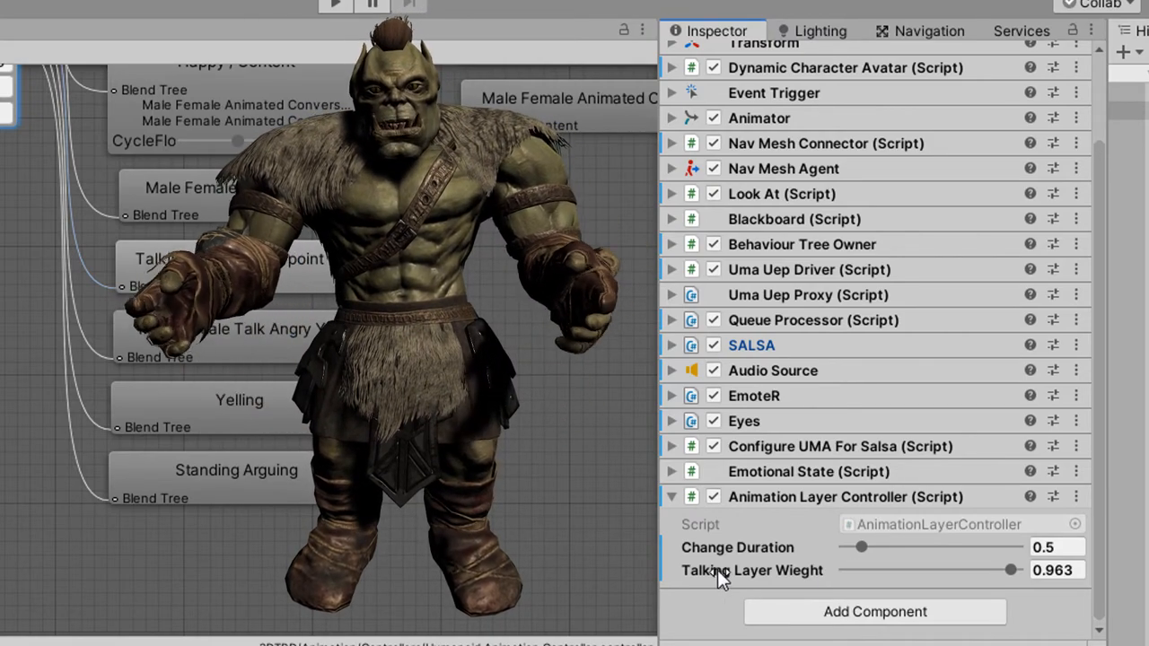
mouse_move(930, 551)
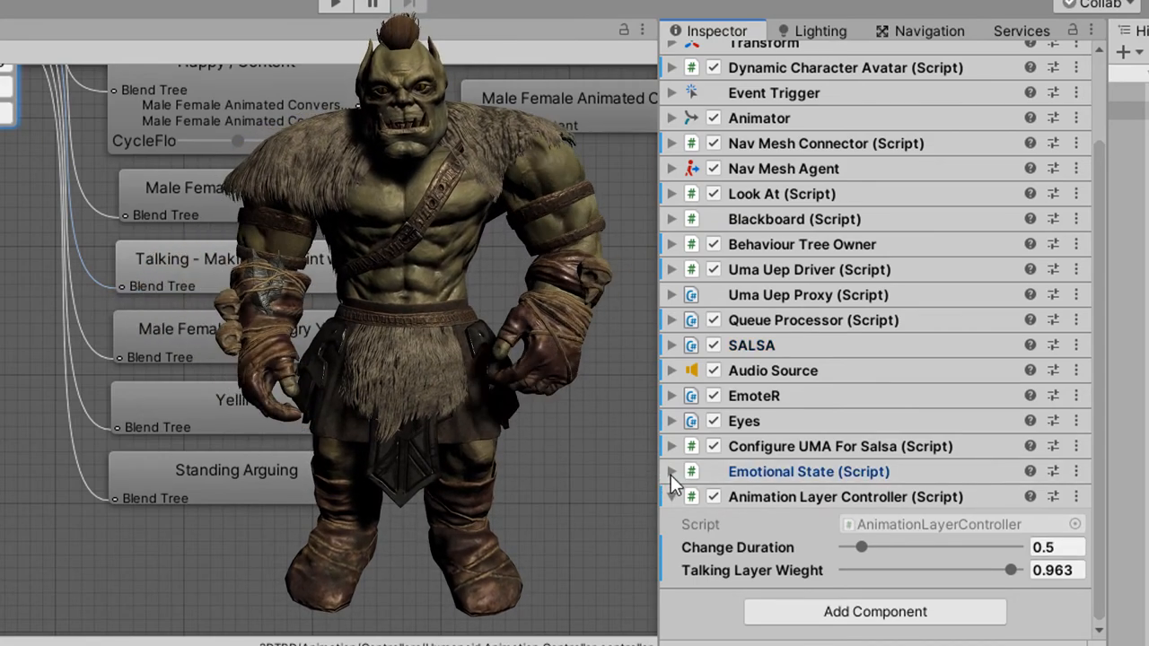
click(671, 470)
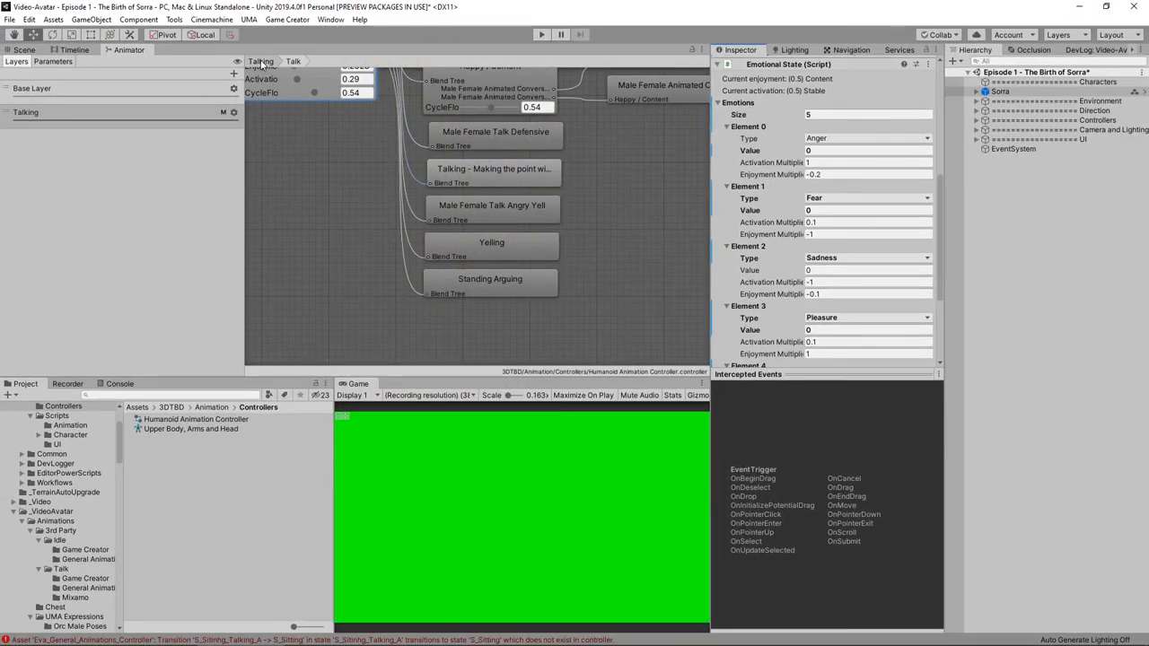
Show the Talk state's Emotional State and Cyclic Float Parameter behaviours in the Talking layer.
click(261, 61)
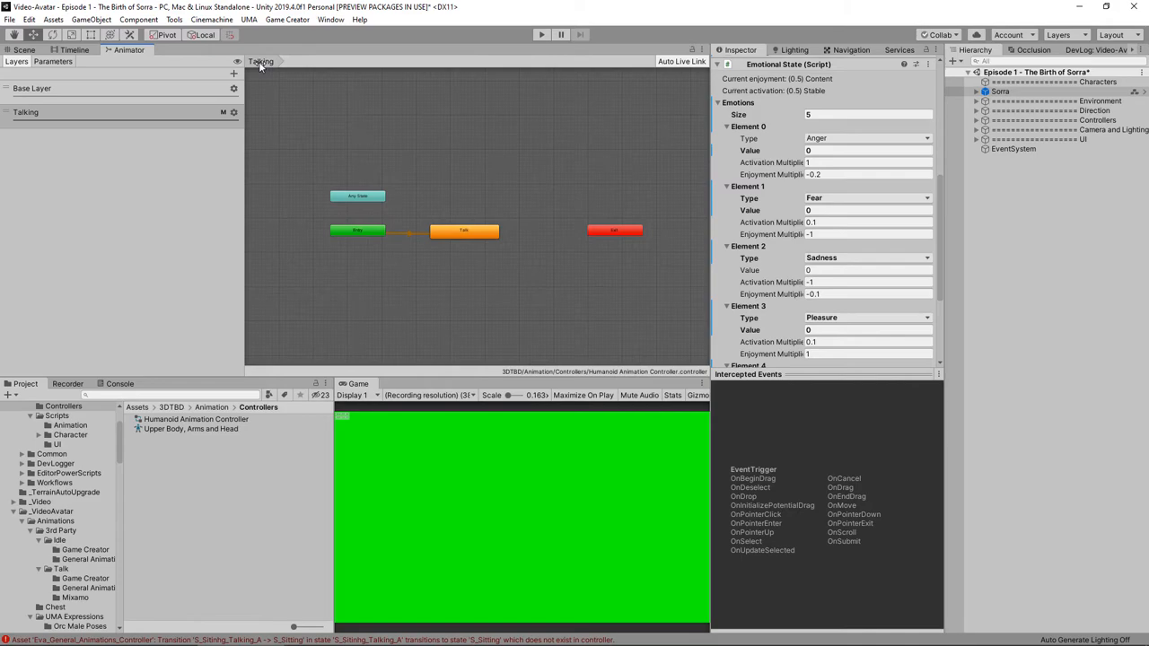
click(463, 230)
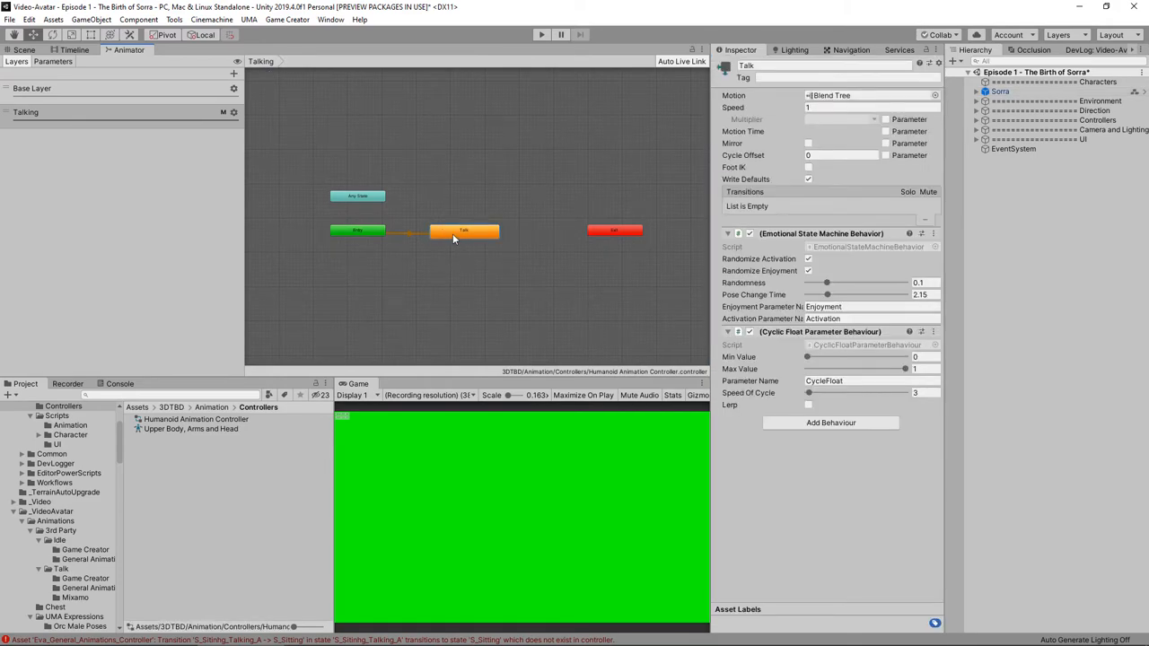
mouse_move(778, 349)
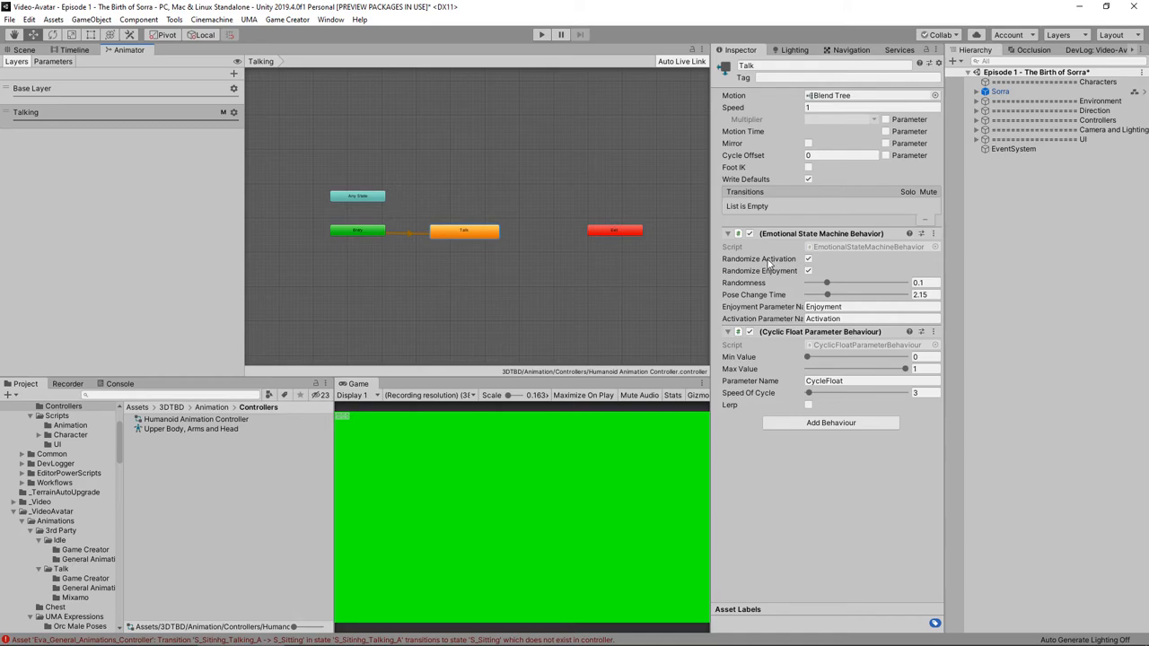
mouse_move(758, 258)
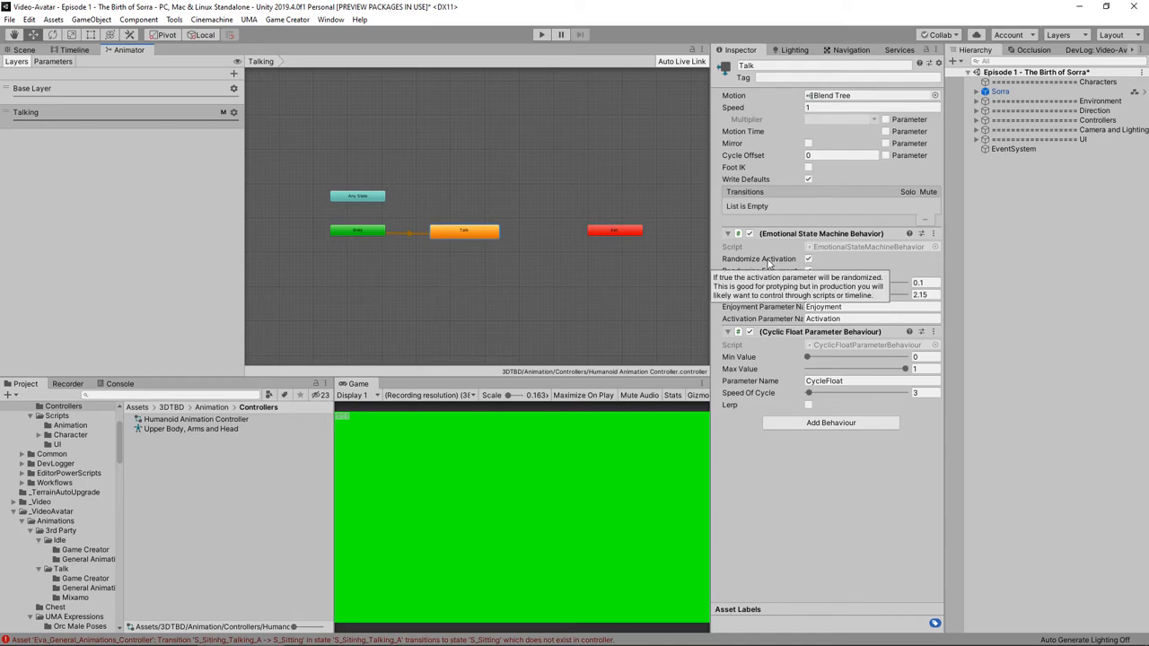
mouse_move(818, 259)
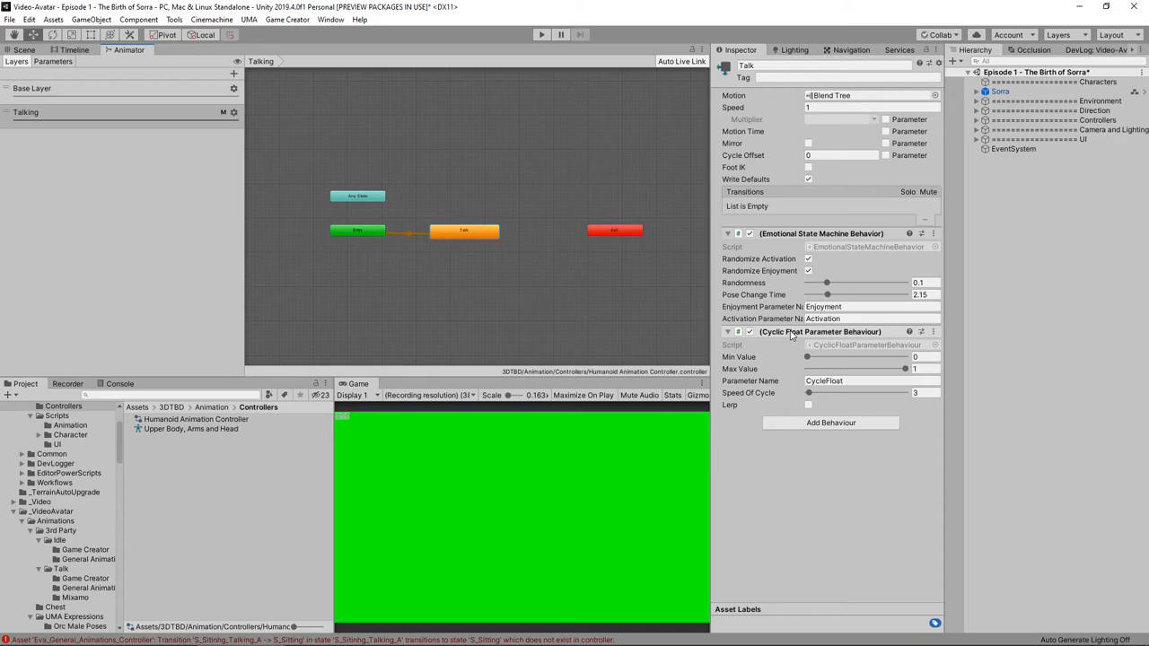
mouse_move(780, 319)
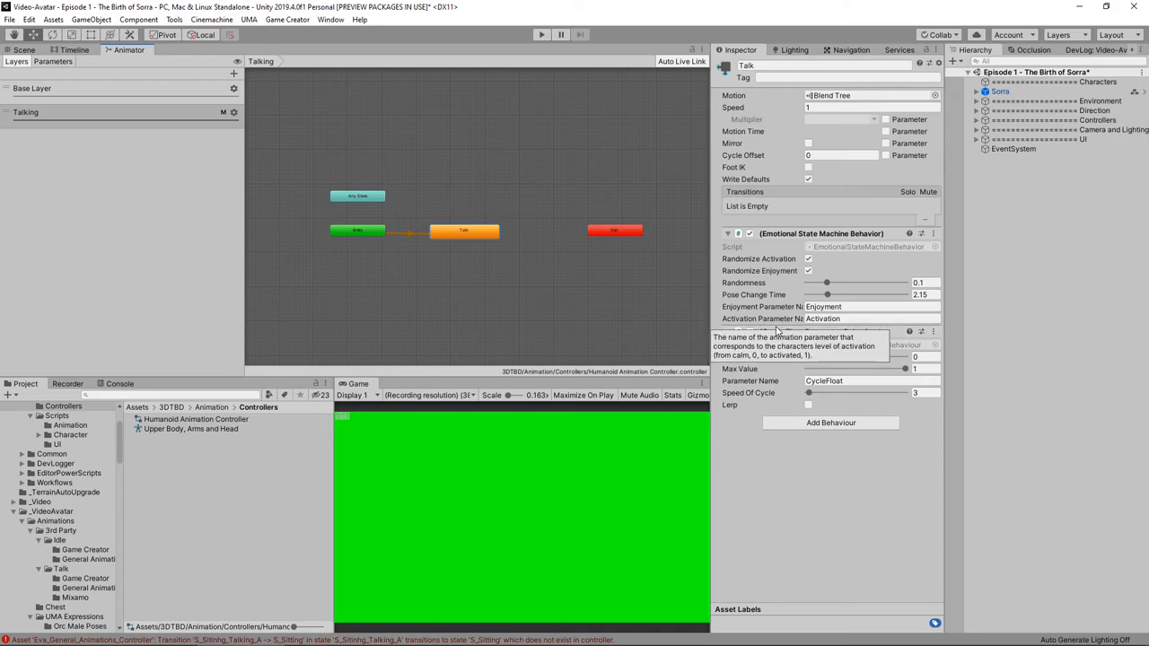
mouse_move(539, 305)
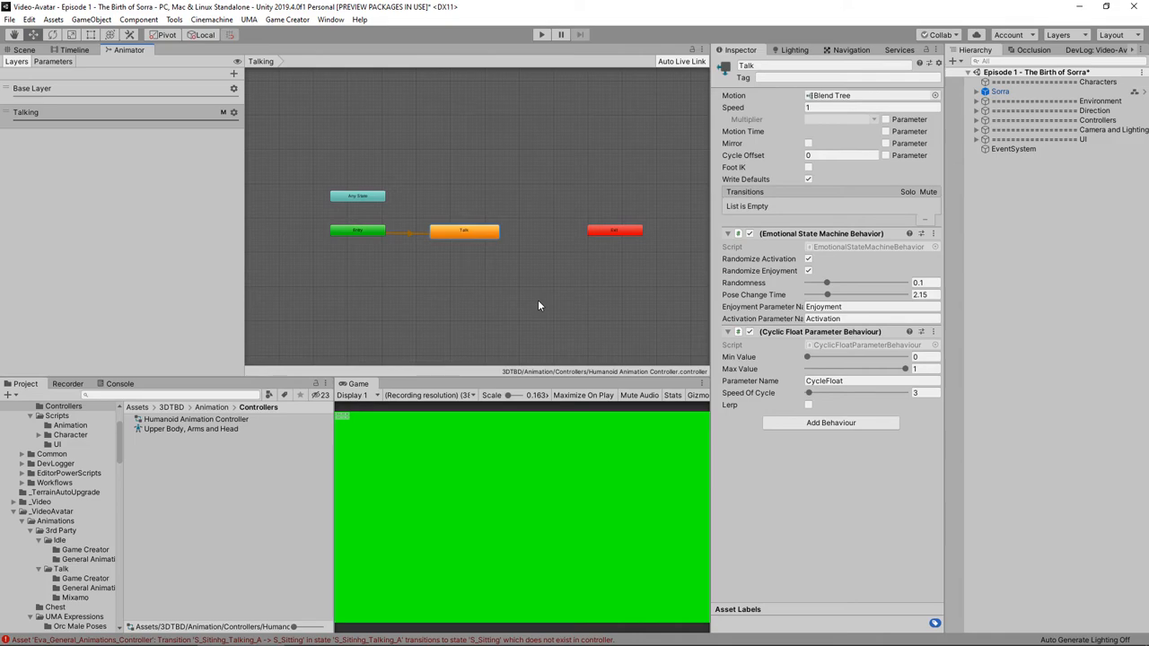
mouse_move(850, 377)
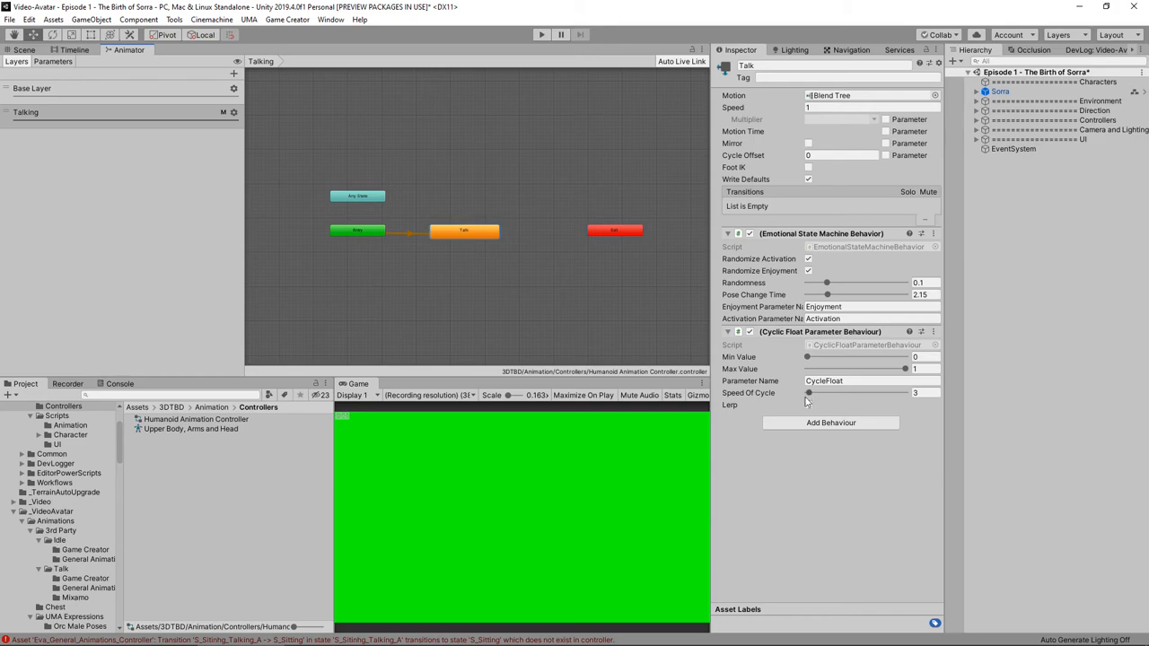
mouse_move(763, 402)
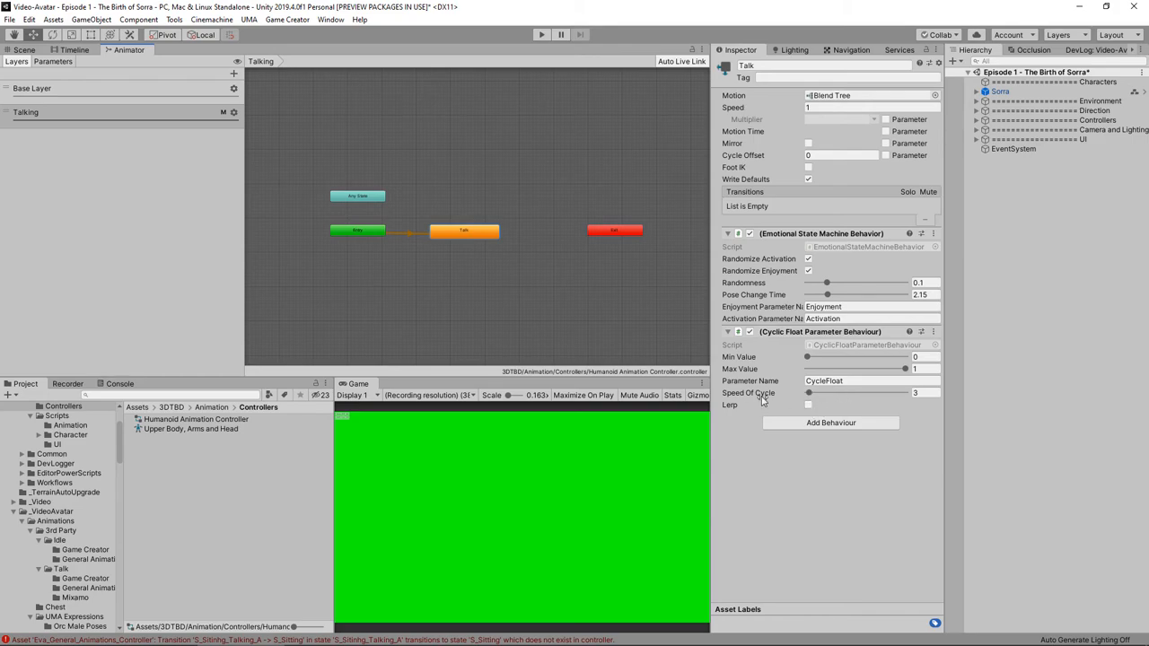